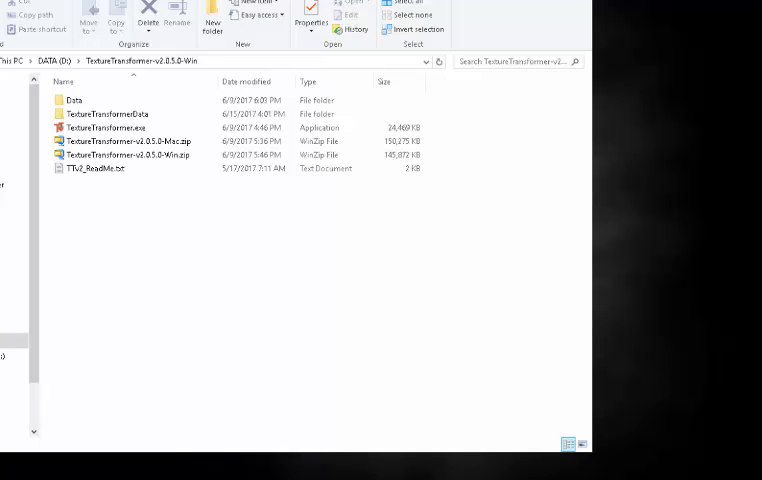
{"action": "mouse_move", "coordinate": [620, 275]}
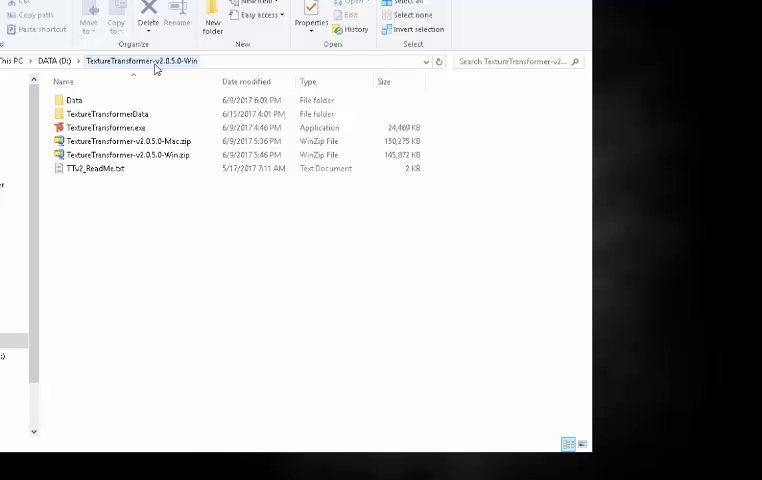
Browse into the TextureTransformerData folder and launch TextureTransformer.exe
{"action": "left_click", "coordinate": [113, 114]}
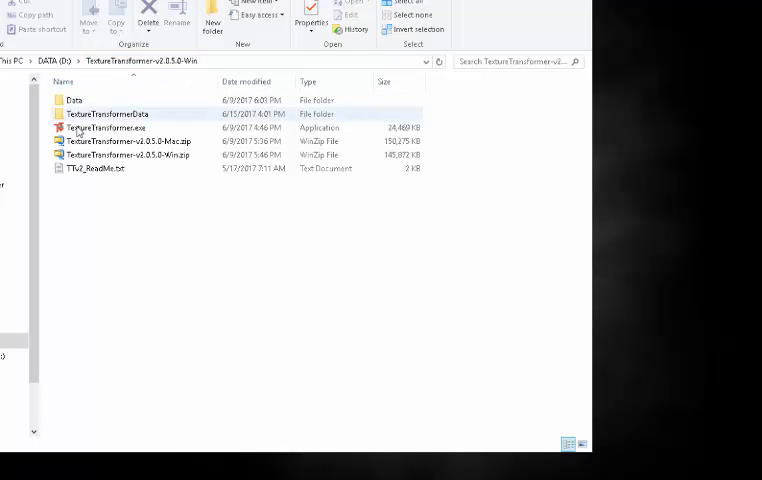
{"action": "left_click", "coordinate": [120, 140]}
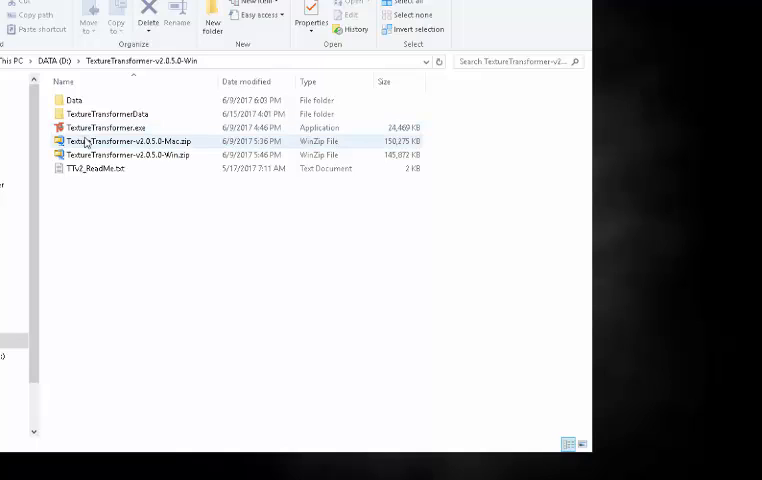
{"action": "left_click", "coordinate": [114, 113]}
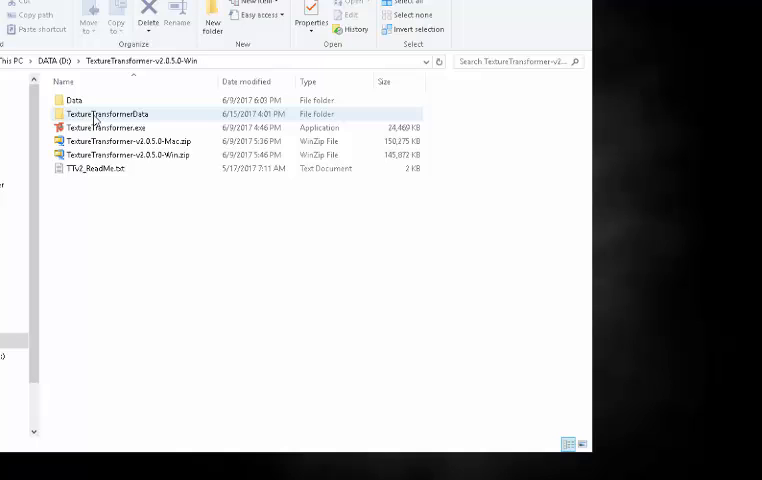
{"action": "double_click", "coordinate": [110, 113]}
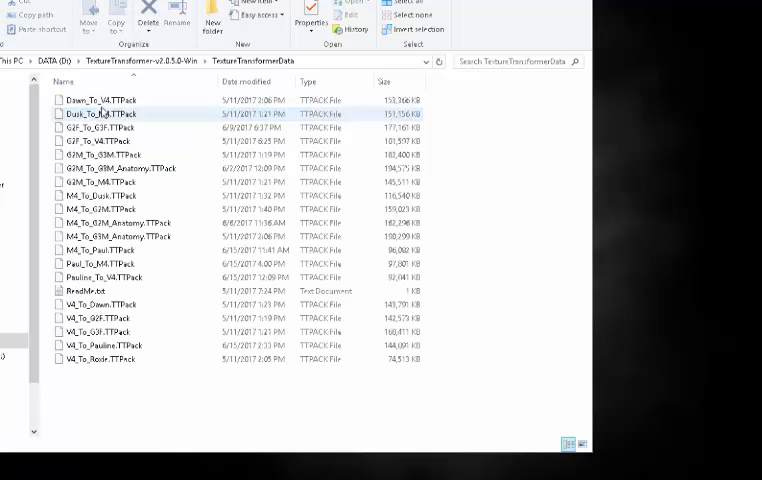
{"action": "left_click", "coordinate": [100, 99]}
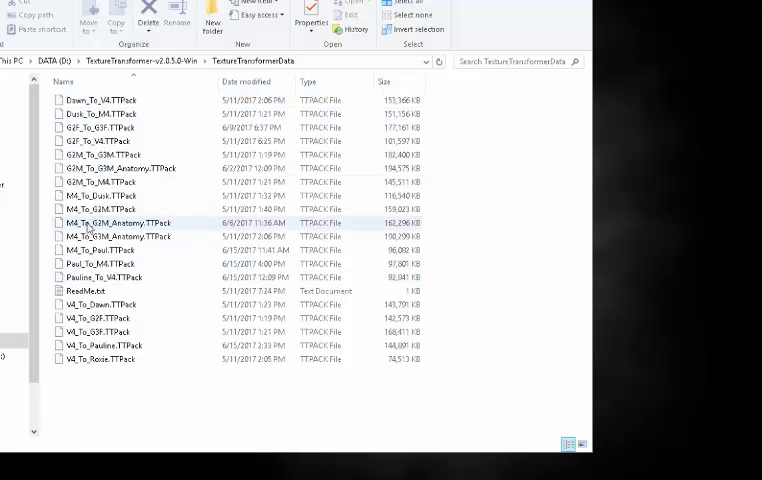
{"action": "left_click", "coordinate": [95, 318]}
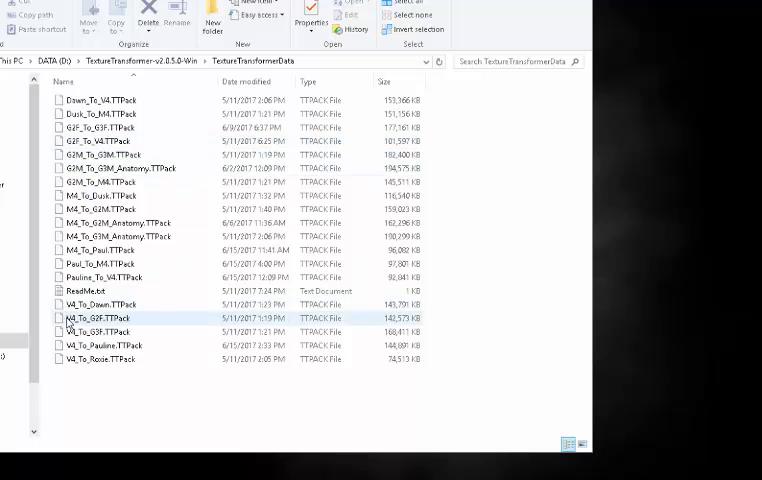
{"action": "left_click", "coordinate": [102, 304]}
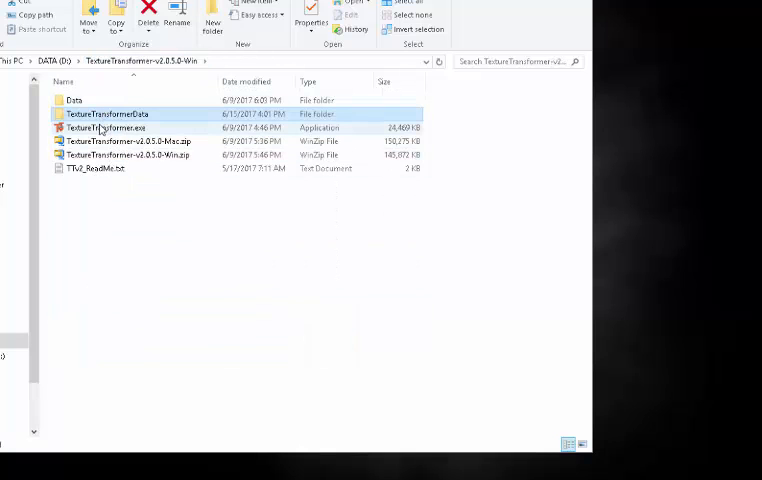
{"action": "left_click", "coordinate": [110, 127]}
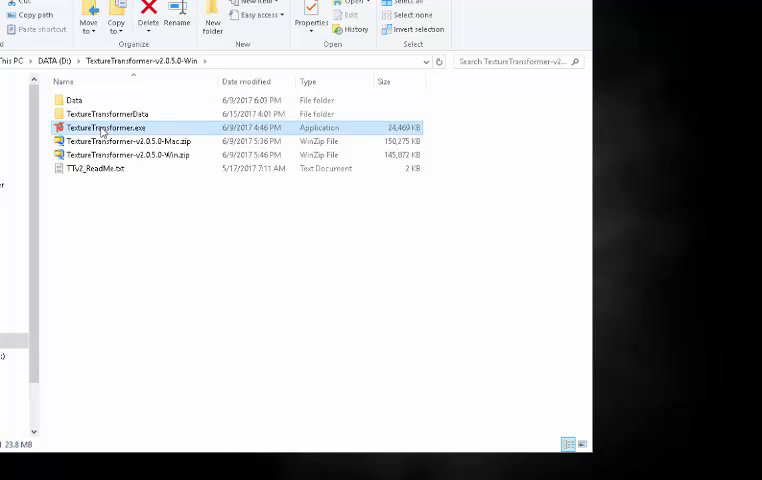
{"action": "mouse_move", "coordinate": [200, 137]}
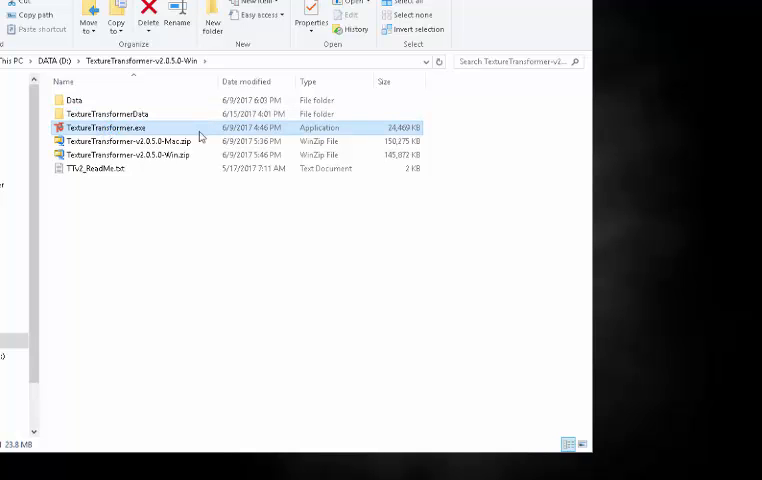
{"action": "double_click", "coordinate": [111, 128]}
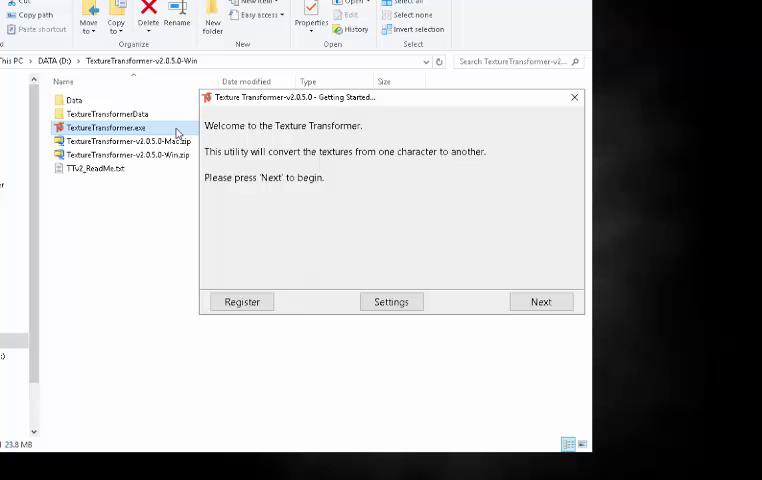
In Preferences, remove both D:\Daz Content\ and D:\Poser Pro 2014 Content\ content folders
{"action": "left_click", "coordinate": [391, 301]}
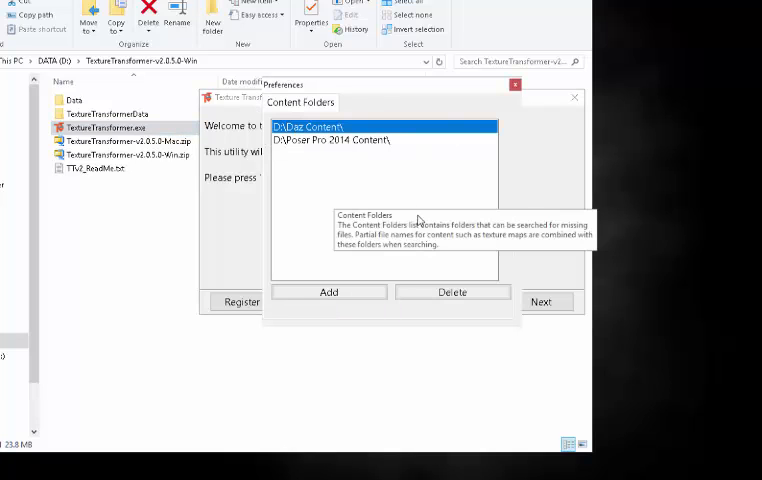
{"action": "left_click", "coordinate": [452, 291]}
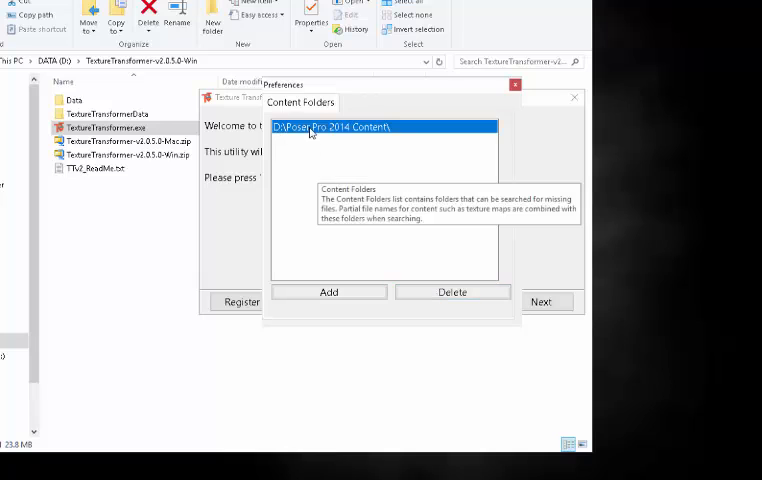
{"action": "left_click", "coordinate": [452, 291]}
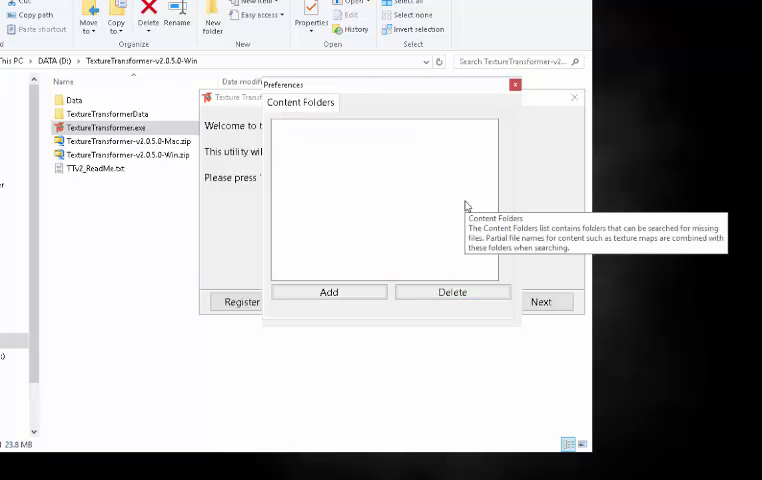
Add D:\Daz Content\ as a content folder after browsing its Runtime subfolders
{"action": "left_click", "coordinate": [328, 291]}
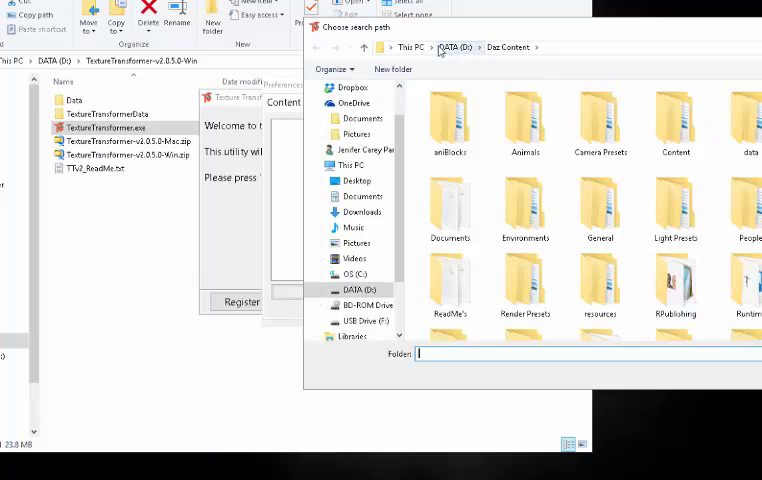
{"action": "mouse_move", "coordinate": [485, 68]}
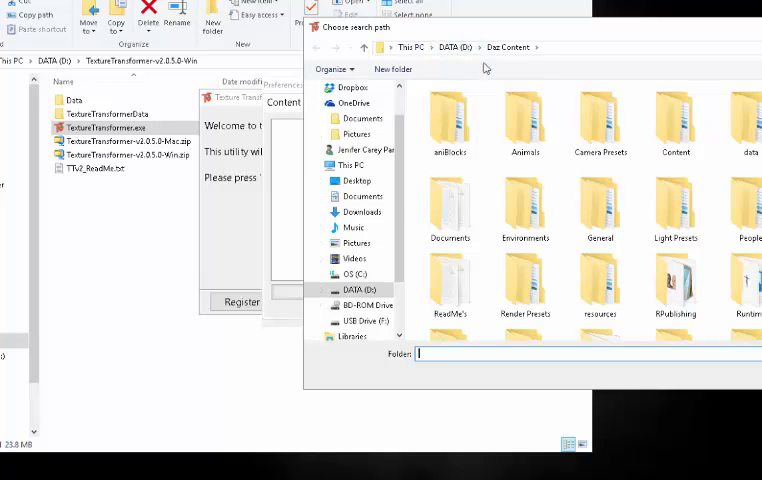
{"action": "left_click", "coordinate": [507, 47]}
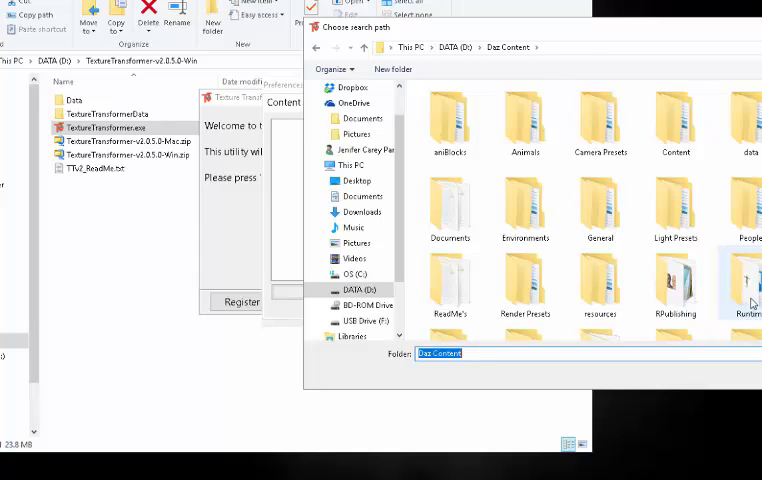
{"action": "left_click", "coordinate": [748, 285]}
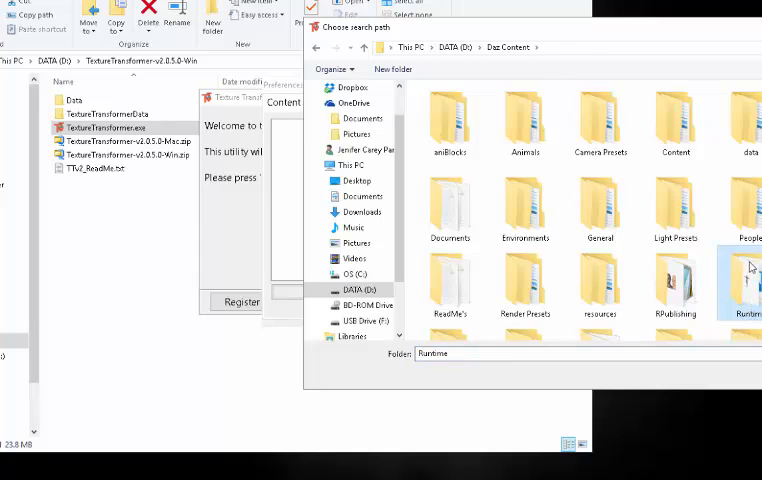
{"action": "double_click", "coordinate": [748, 285]}
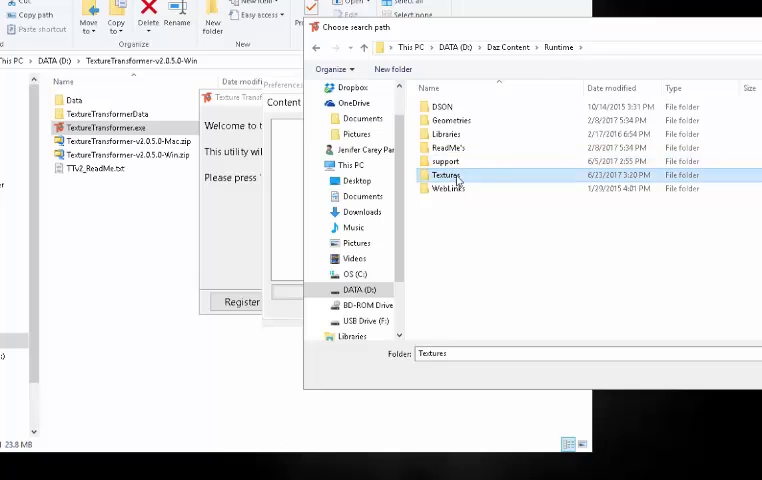
{"action": "double_click", "coordinate": [445, 175]}
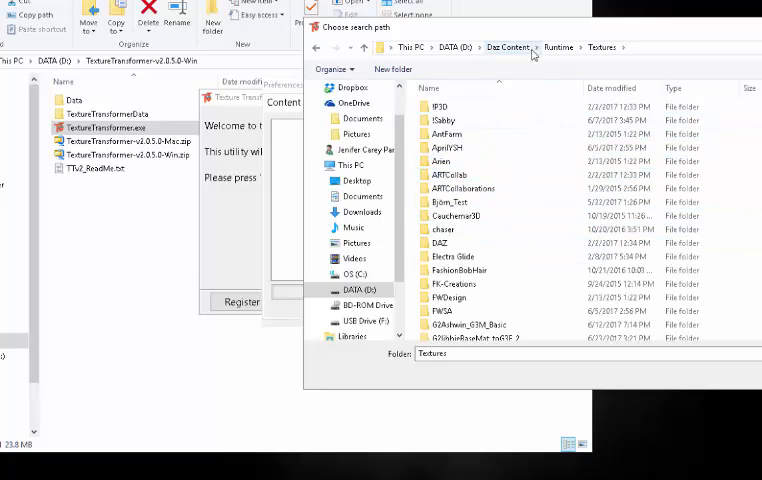
{"action": "left_click", "coordinate": [558, 47]}
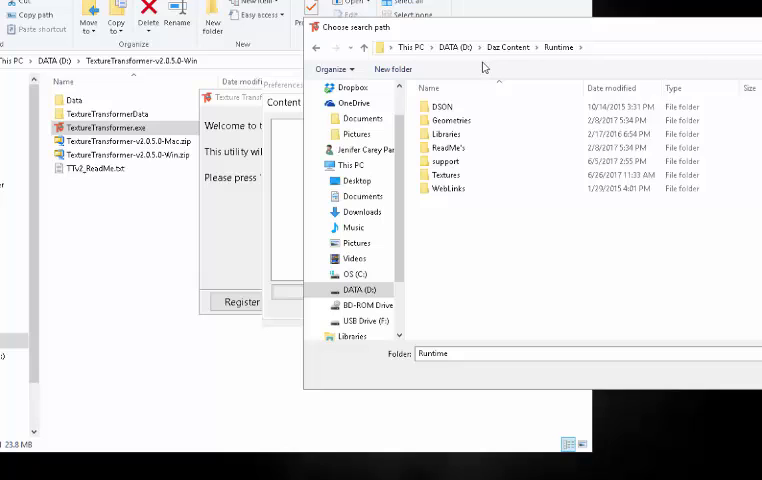
{"action": "double_click", "coordinate": [444, 133]}
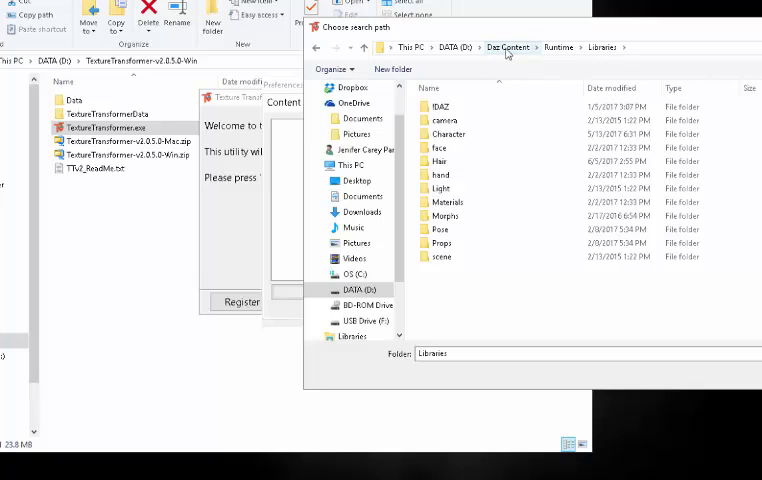
{"action": "left_click", "coordinate": [509, 47]}
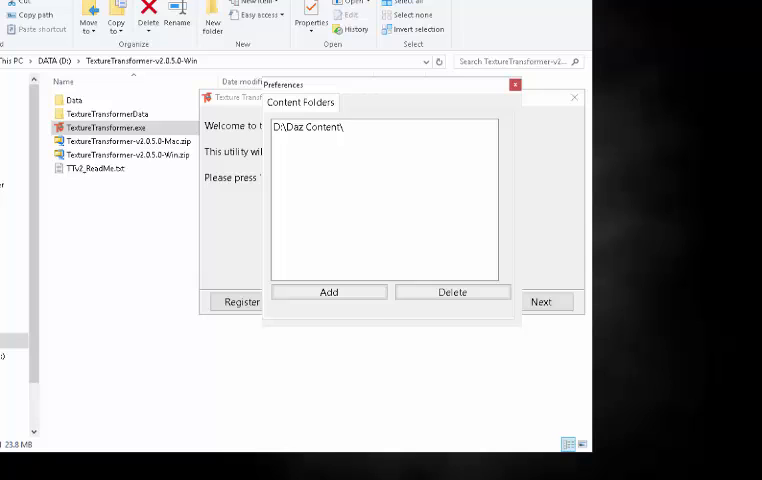
{"action": "mouse_move", "coordinate": [293, 407]}
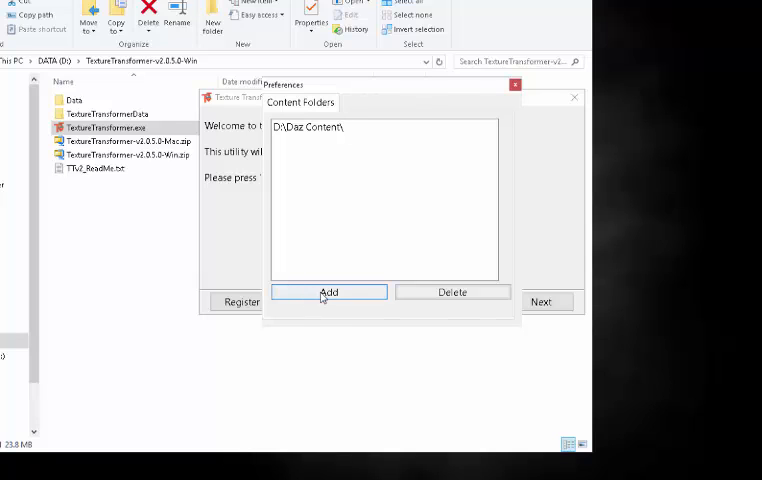
Add D:\Poser Pro 2014 Content\ as the second content folder, below Daz Content
{"action": "left_click", "coordinate": [329, 291]}
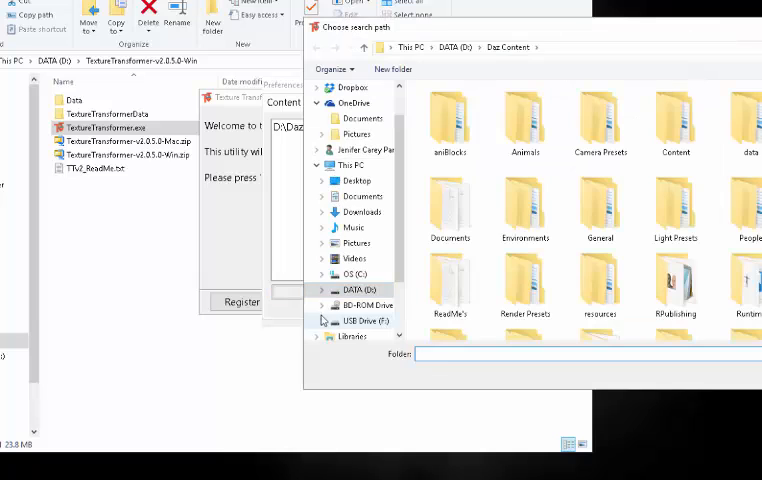
{"action": "left_click", "coordinate": [350, 290]}
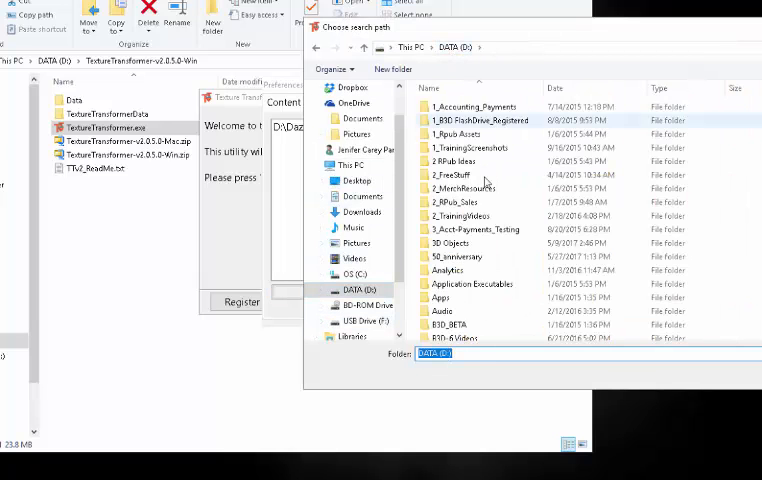
{"action": "scroll", "scroll_direction": "down", "scroll_amount": 3}
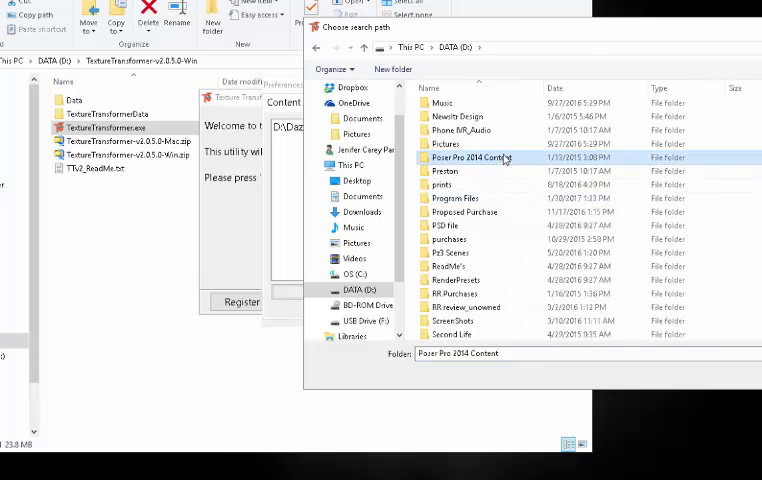
{"action": "double_click", "coordinate": [470, 158]}
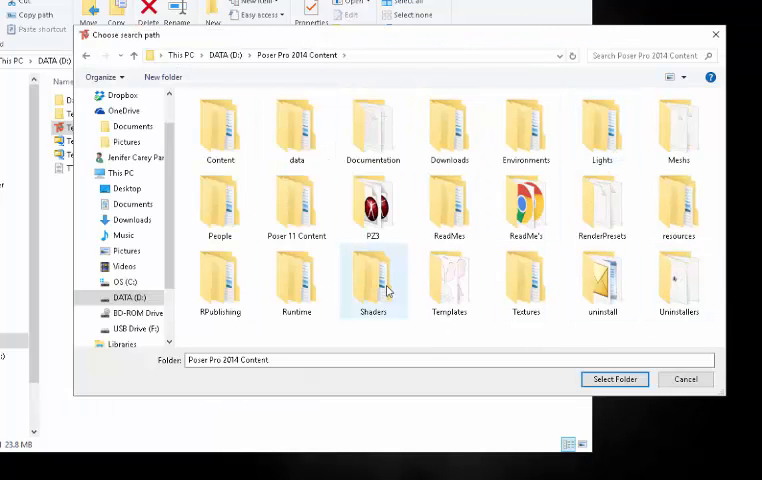
{"action": "mouse_move", "coordinate": [290, 388]}
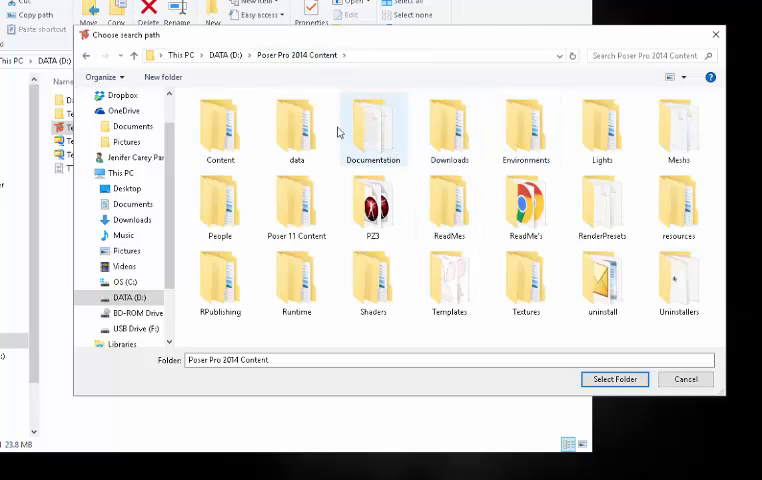
{"action": "left_click", "coordinate": [296, 205]}
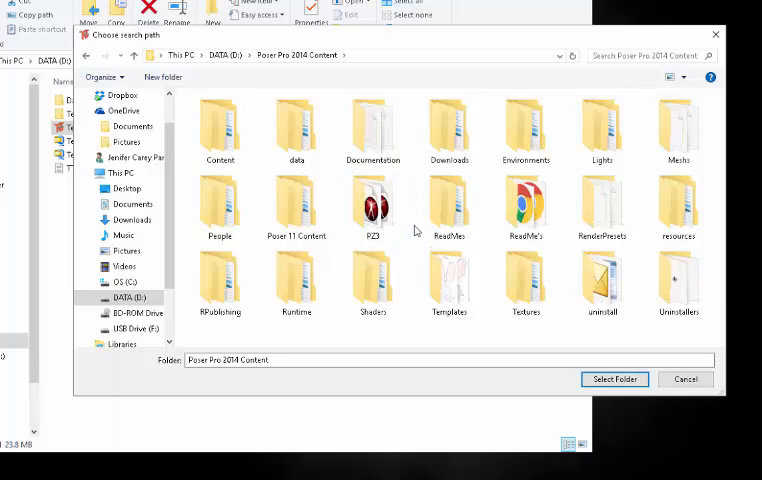
{"action": "mouse_move", "coordinate": [297, 80]}
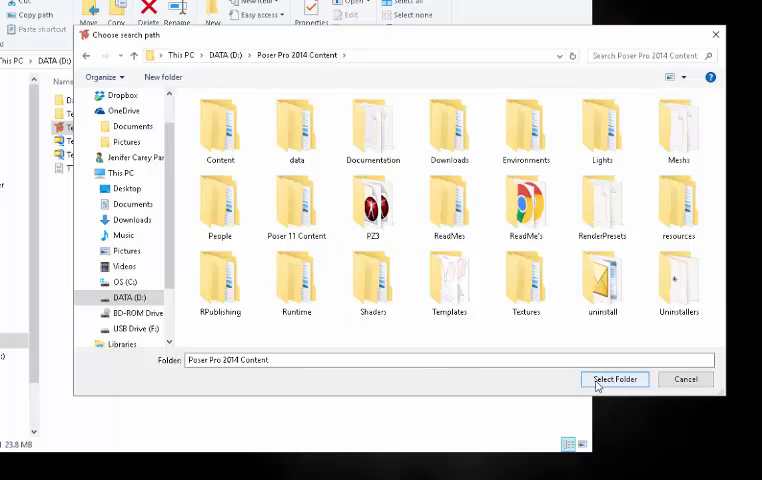
{"action": "left_click", "coordinate": [296, 280]}
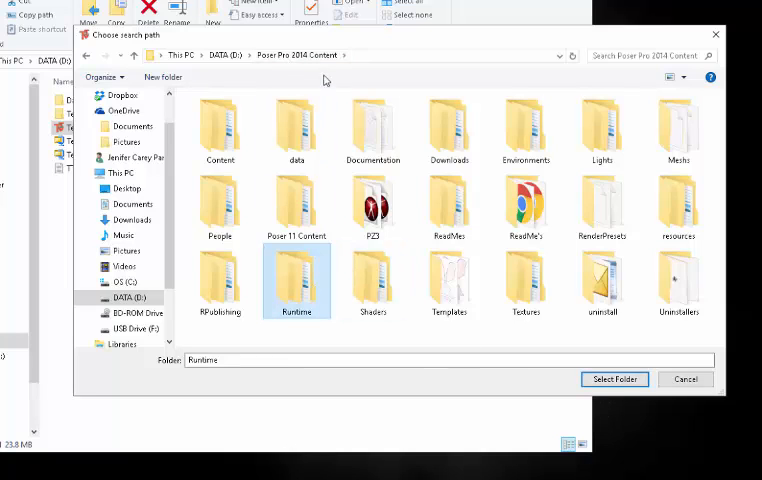
{"action": "mouse_move", "coordinate": [344, 65]}
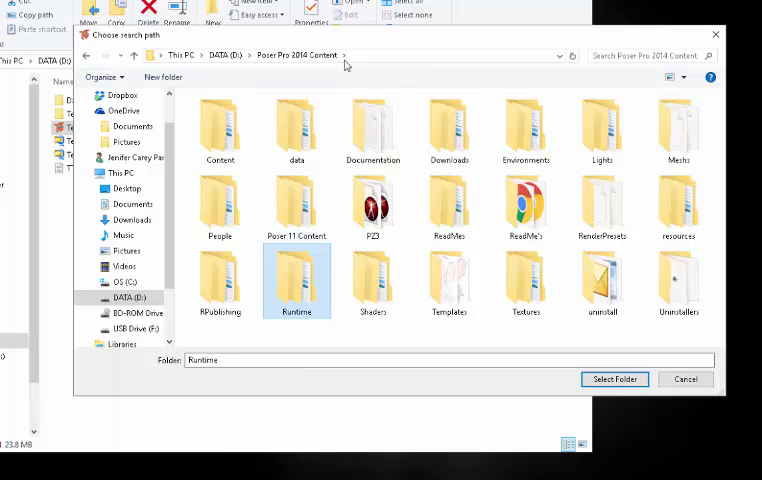
{"action": "left_click", "coordinate": [230, 55]}
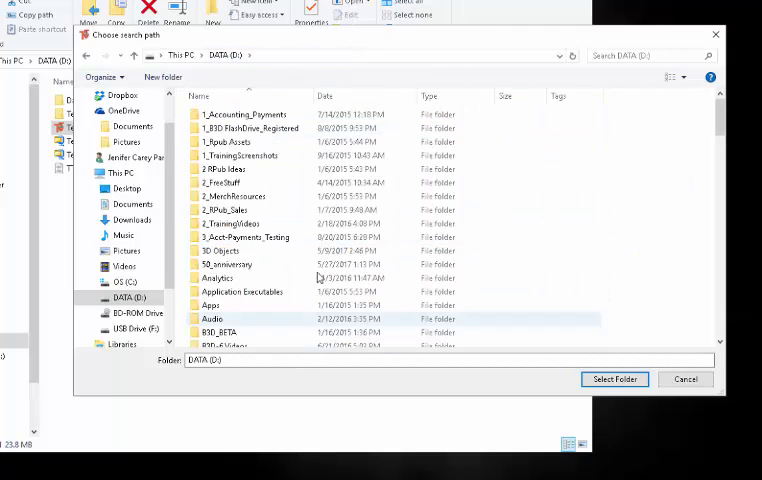
{"action": "scroll", "scroll_direction": "down", "scroll_amount": 3}
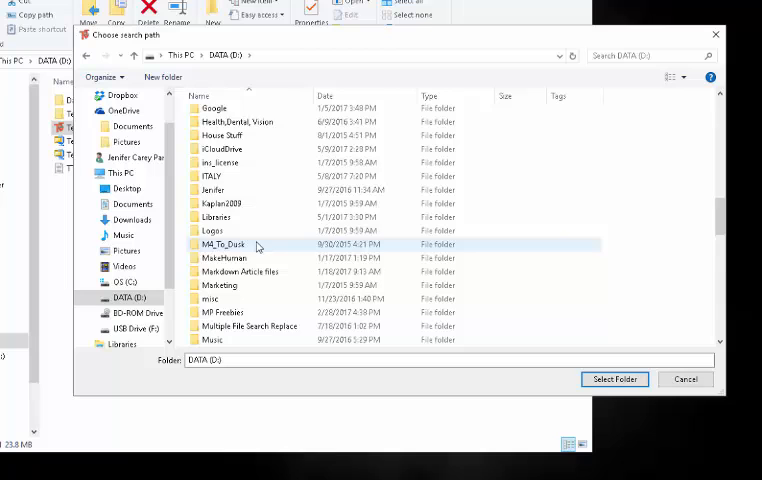
{"action": "scroll", "scroll_direction": "down", "scroll_amount": 3}
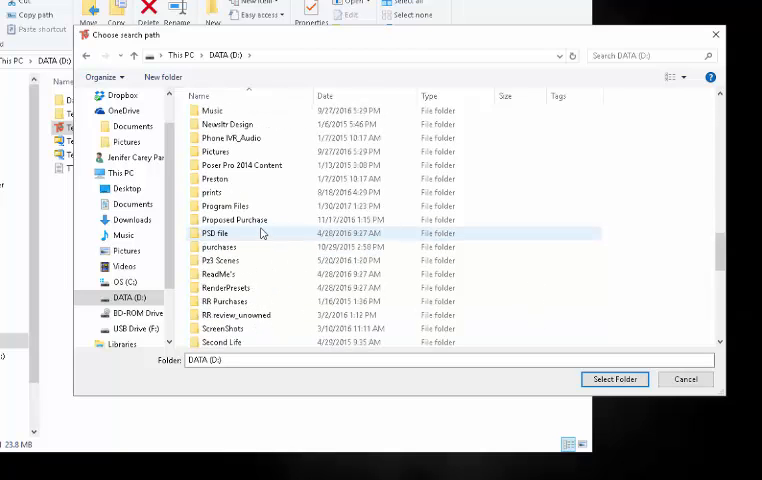
{"action": "double_click", "coordinate": [241, 165]}
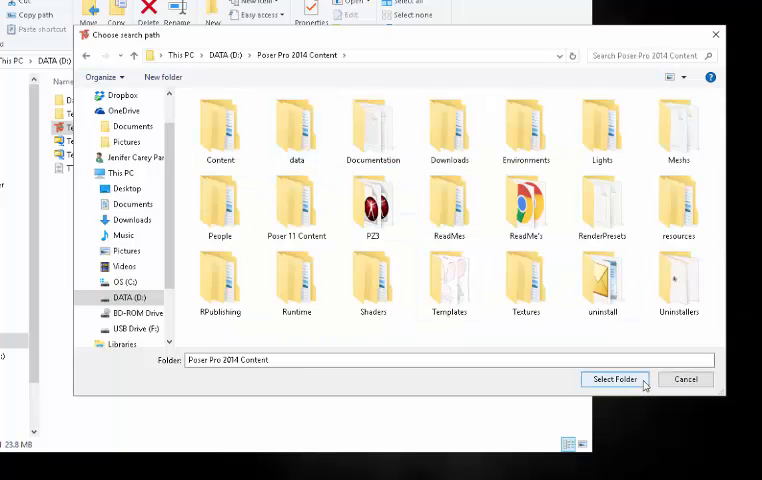
{"action": "left_click", "coordinate": [615, 379]}
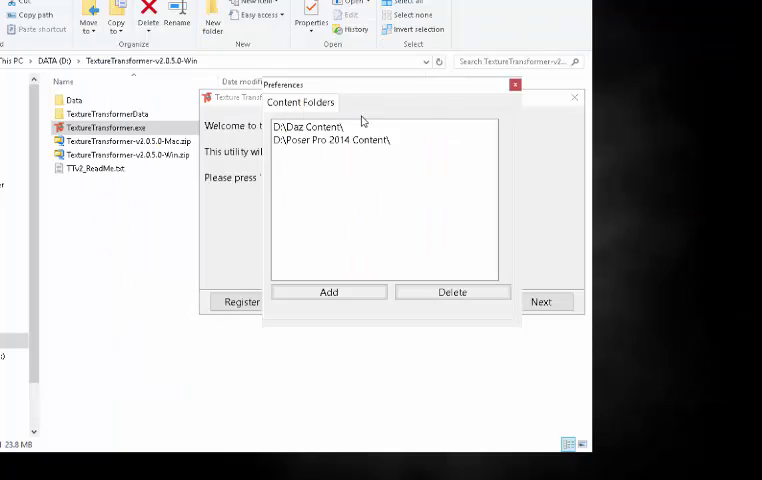
{"action": "mouse_move", "coordinate": [316, 185]}
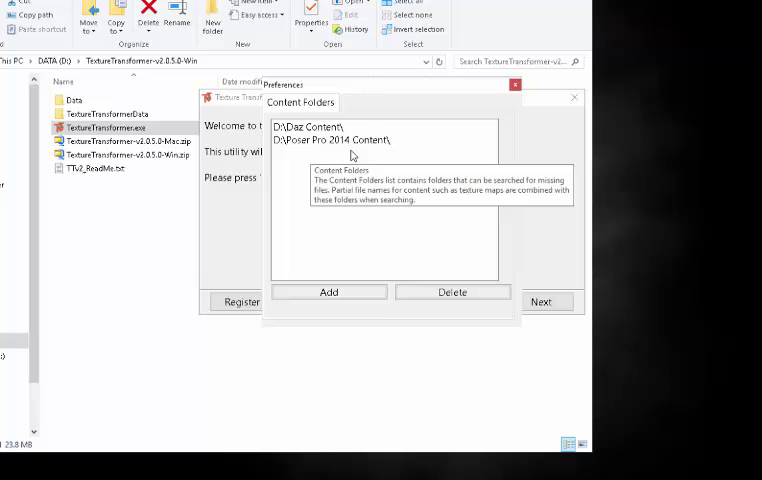
{"action": "mouse_move", "coordinate": [535, 75]}
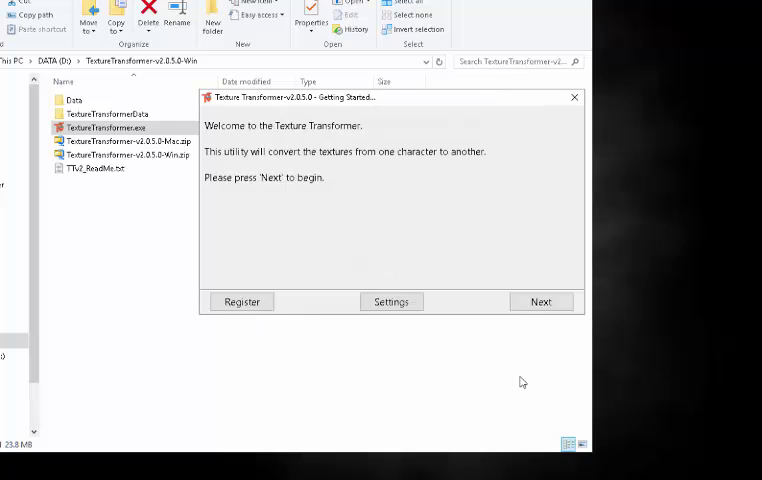
Choose the Victoria 4.2 to Dawn transformation and advance to the source-file step
{"action": "left_click", "coordinate": [541, 301]}
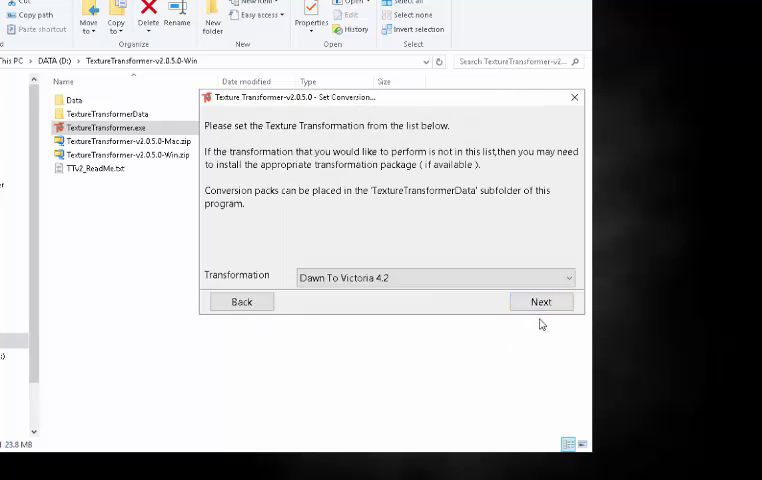
{"action": "mouse_move", "coordinate": [708, 52]}
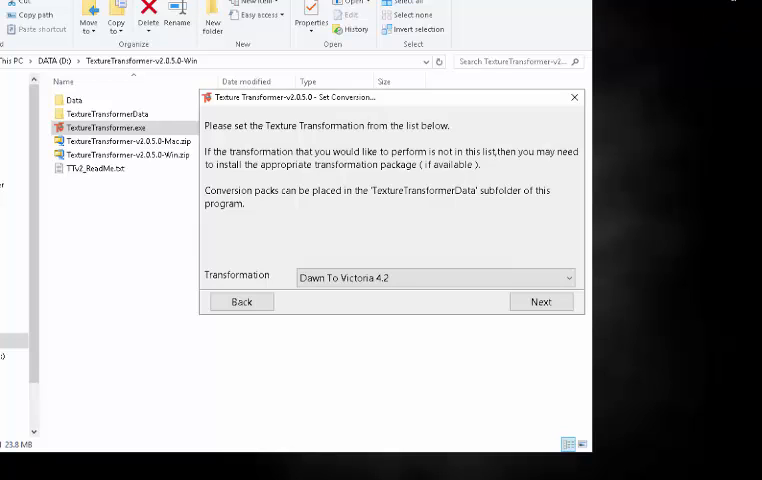
{"action": "left_click", "coordinate": [435, 277]}
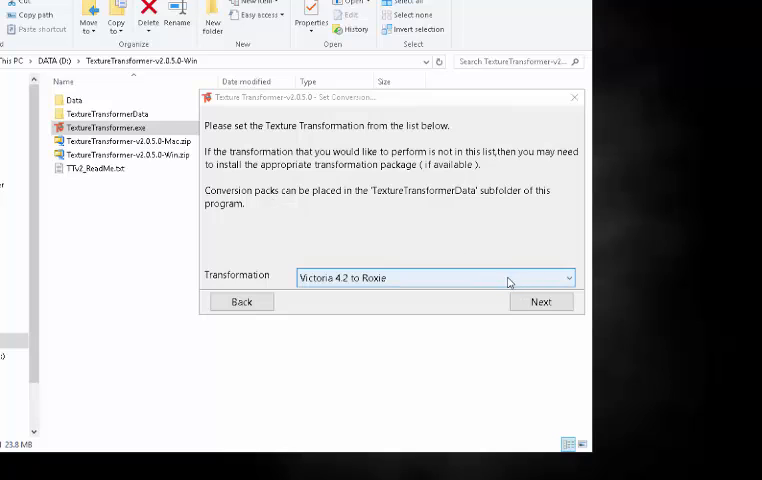
{"action": "left_click", "coordinate": [568, 277]}
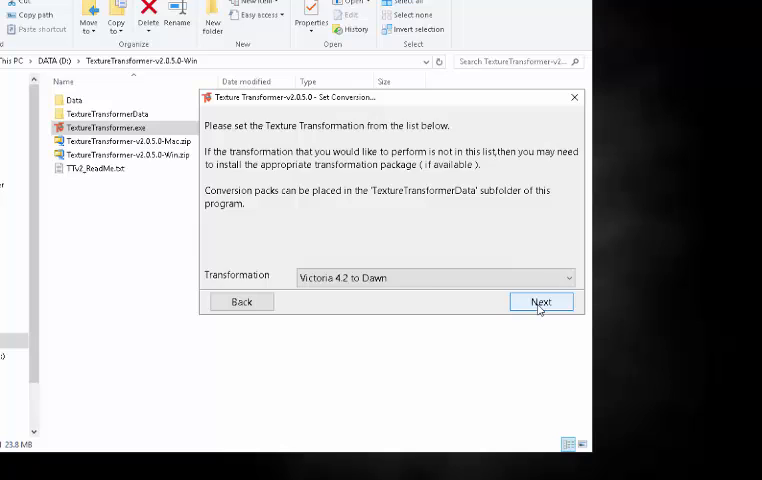
{"action": "left_click", "coordinate": [540, 301]}
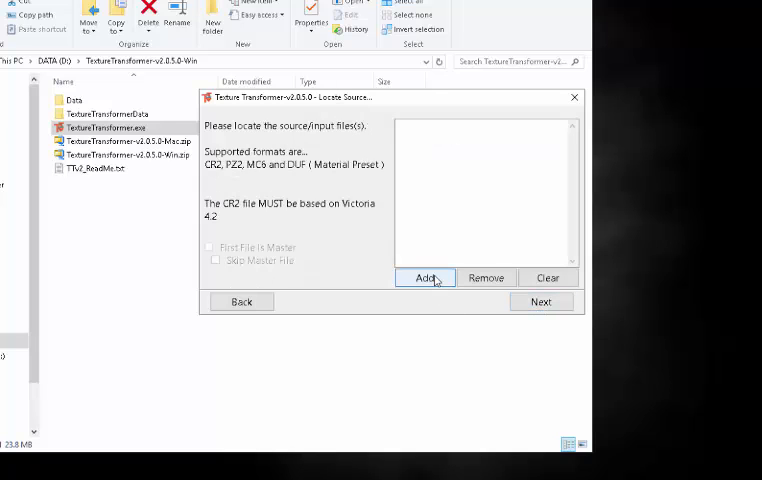
Start adding a source file and browse the Character > DAZ People library
{"action": "left_click", "coordinate": [424, 278]}
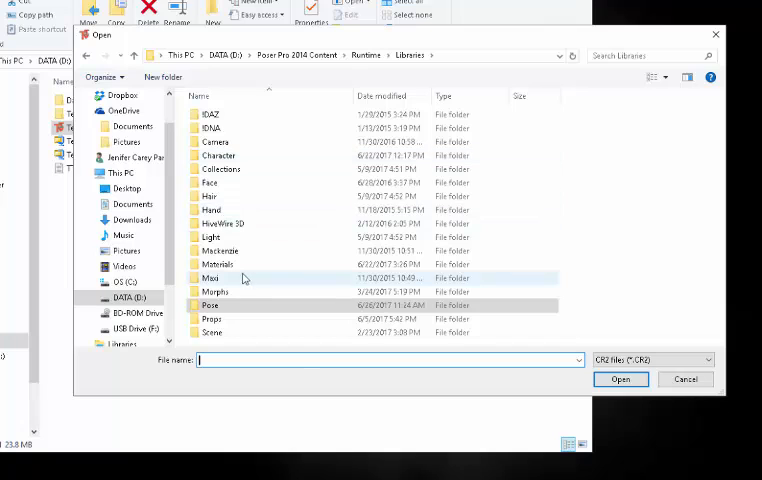
{"action": "mouse_move", "coordinate": [243, 278]}
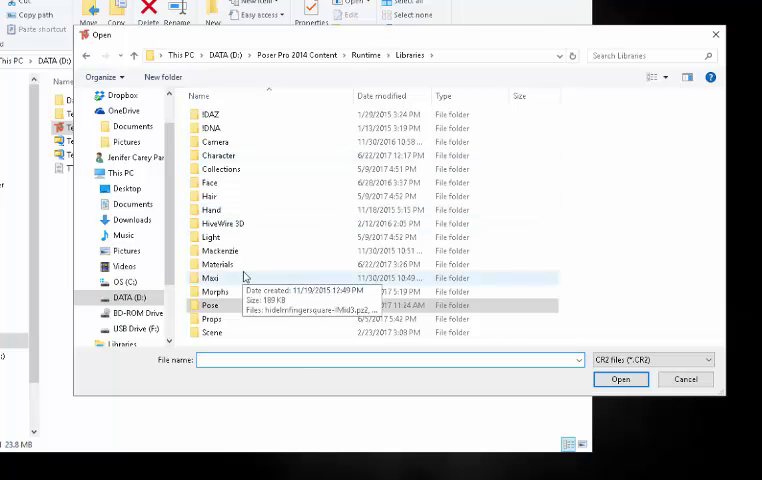
{"action": "mouse_move", "coordinate": [247, 279]}
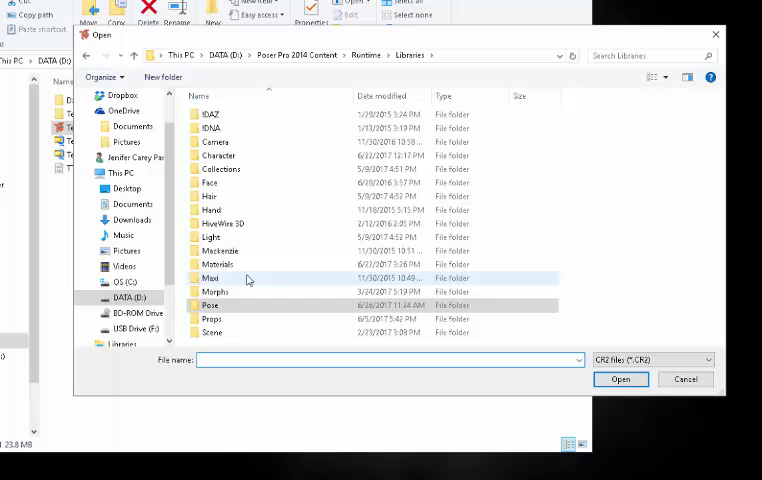
{"action": "left_click", "coordinate": [210, 305]}
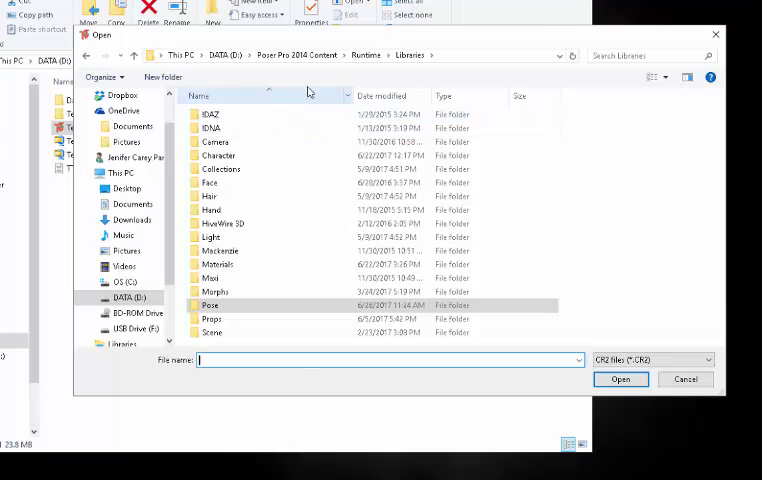
{"action": "double_click", "coordinate": [216, 155]}
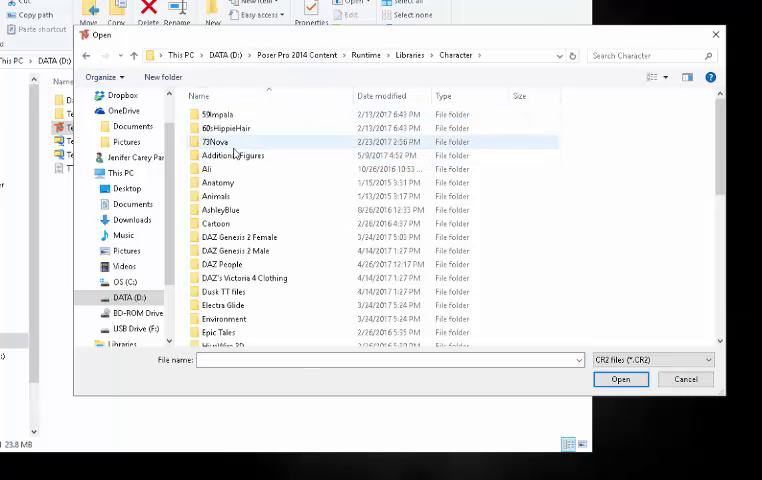
{"action": "double_click", "coordinate": [221, 264]}
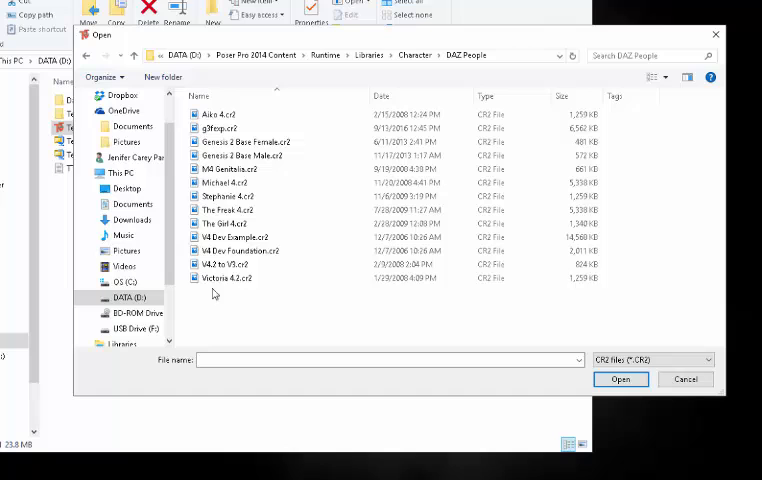
{"action": "left_click", "coordinate": [226, 277]}
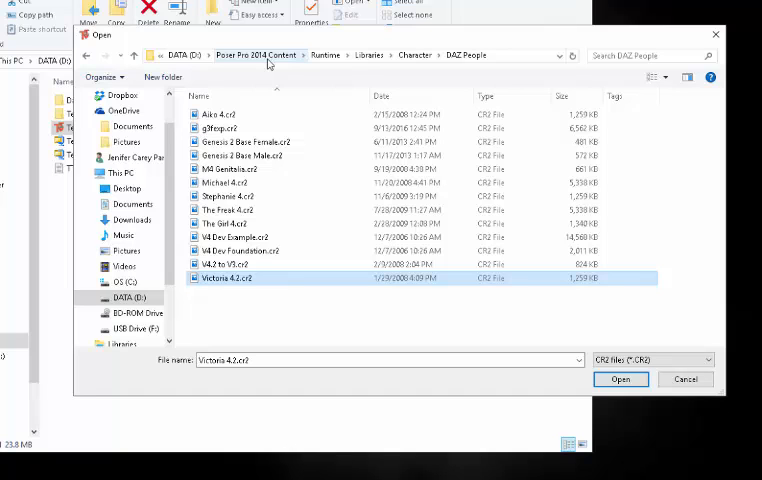
{"action": "left_click", "coordinate": [247, 55]}
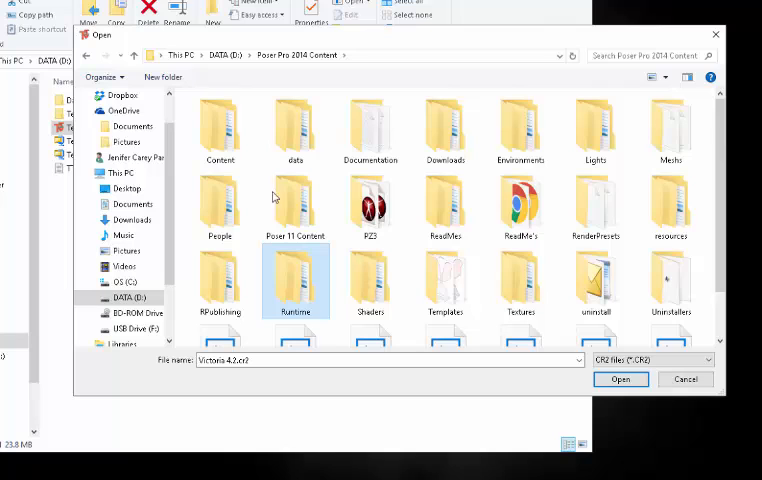
{"action": "mouse_move", "coordinate": [332, 299]}
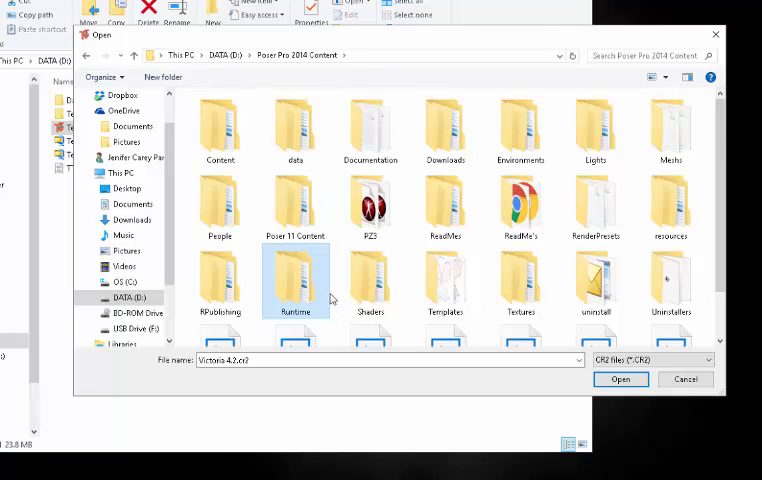
Navigate Runtime > Libraries > Pose > AshleyBlue into the 01AshleyB_Character folder
{"action": "double_click", "coordinate": [295, 281]}
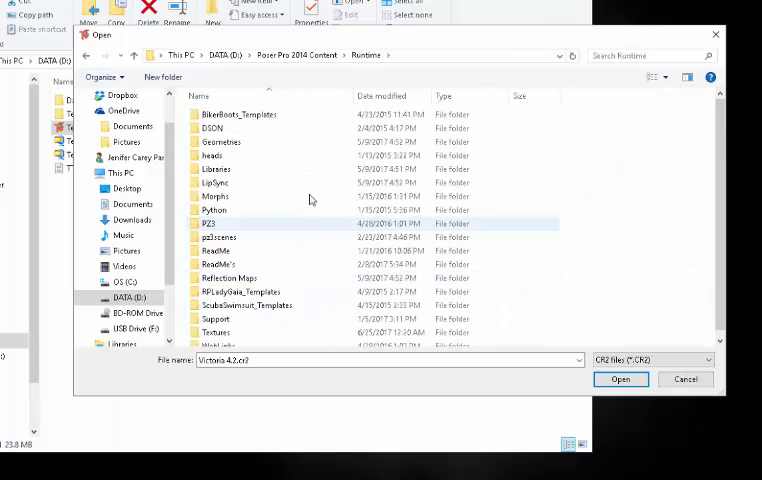
{"action": "left_click", "coordinate": [217, 331]}
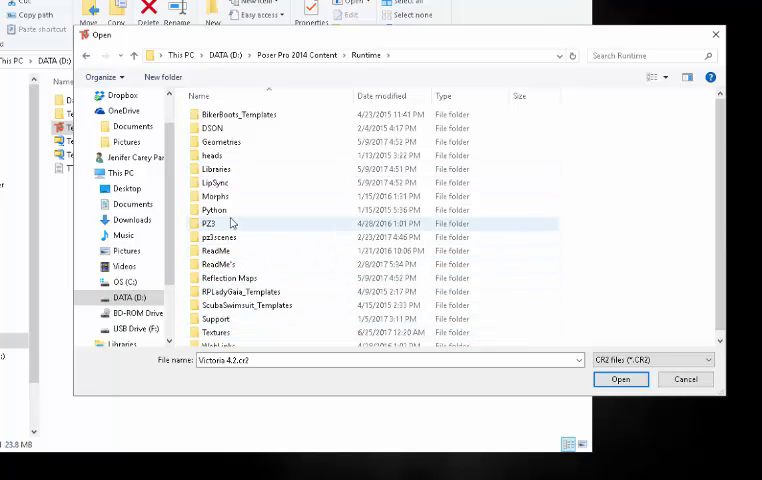
{"action": "left_click", "coordinate": [216, 169]}
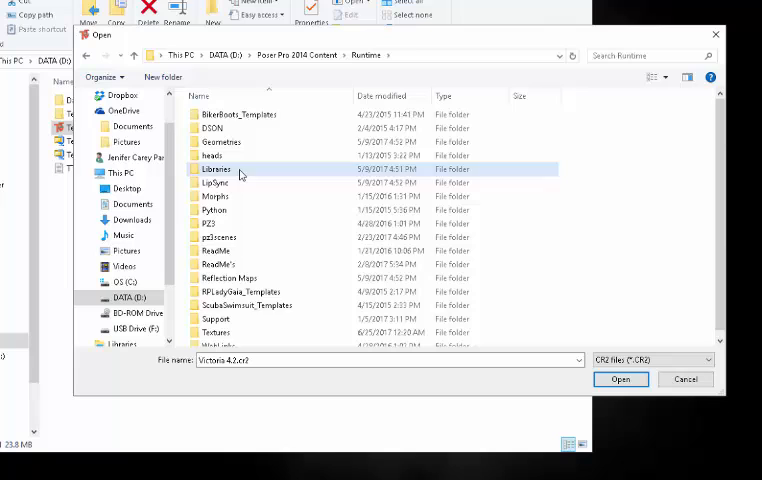
{"action": "double_click", "coordinate": [216, 169]}
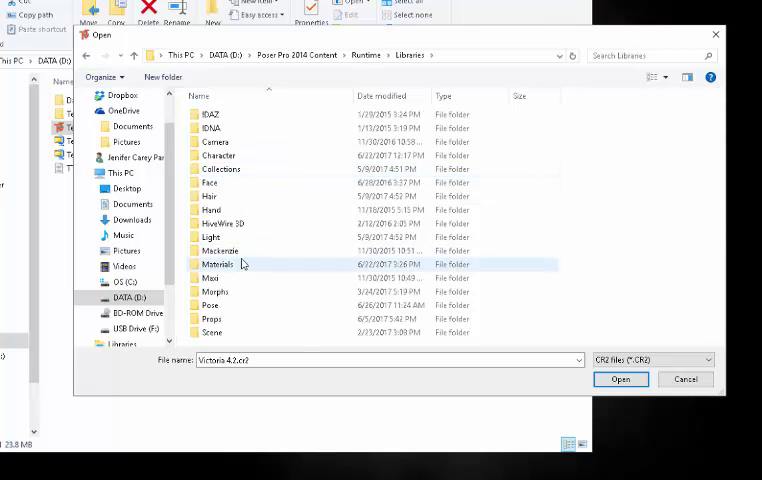
{"action": "left_click", "coordinate": [211, 305]}
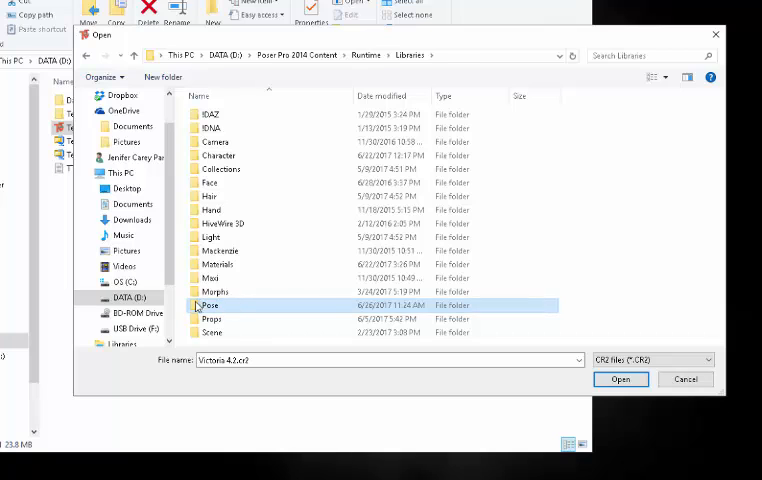
{"action": "double_click", "coordinate": [210, 305]}
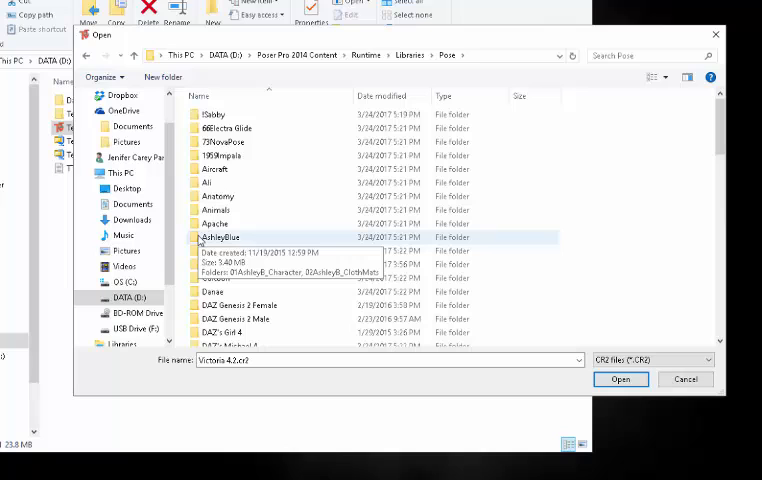
{"action": "double_click", "coordinate": [214, 237]}
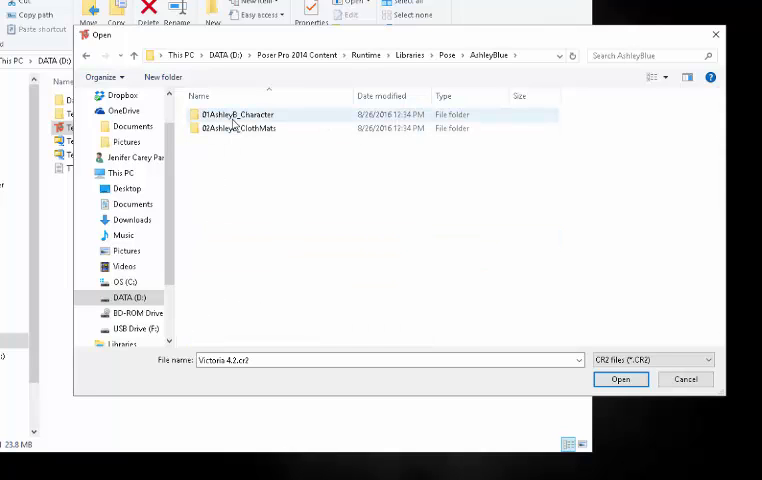
{"action": "double_click", "coordinate": [240, 114]}
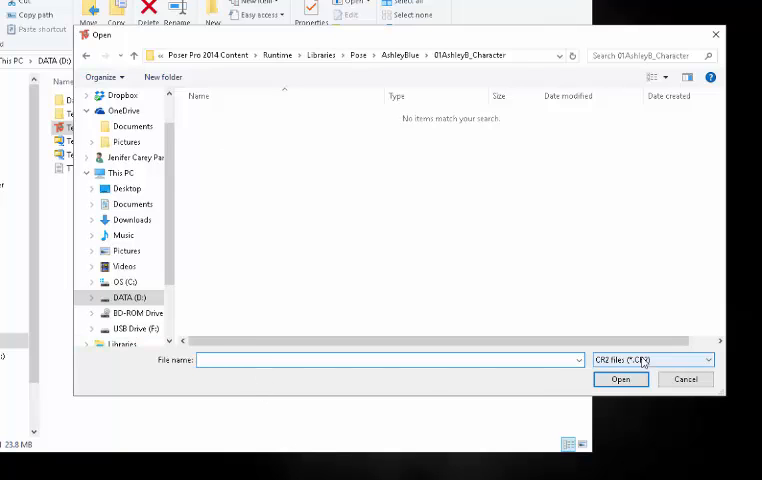
{"action": "left_click", "coordinate": [705, 360]}
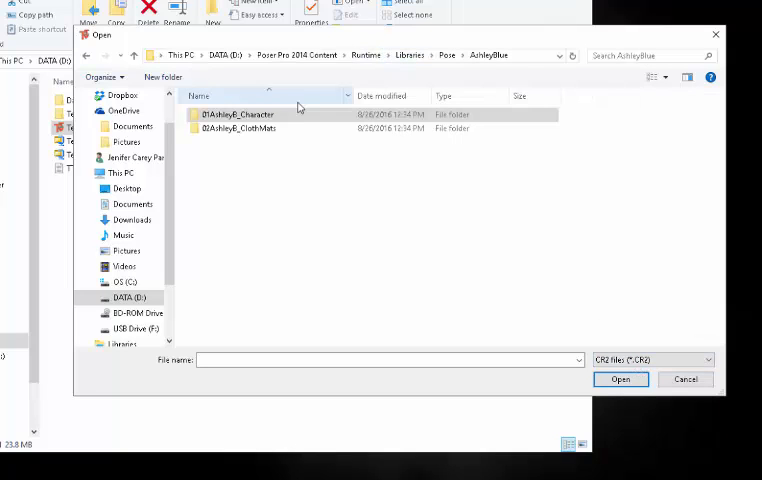
{"action": "double_click", "coordinate": [240, 114]}
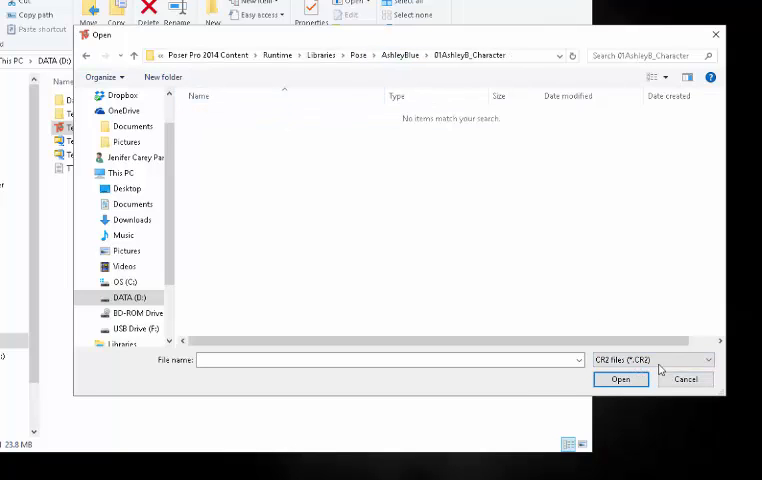
Switch the file type to MAT files (*.pz2) and select 02_AshleySkin_Body.pz2
{"action": "left_click", "coordinate": [651, 359]}
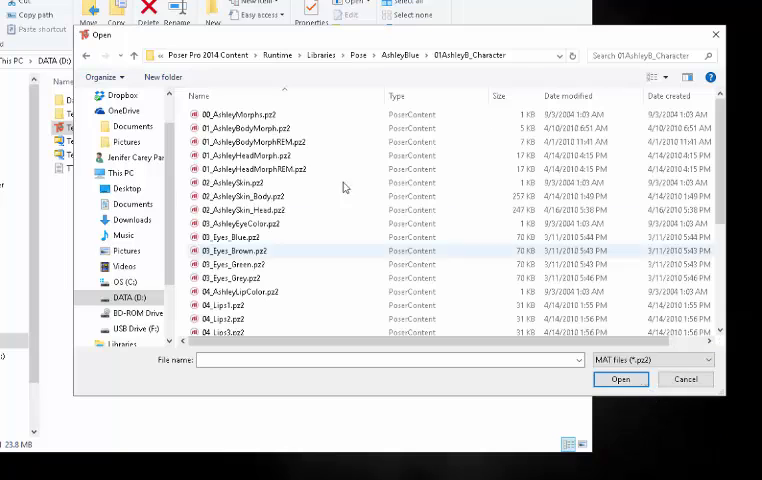
{"action": "left_click", "coordinate": [245, 128]}
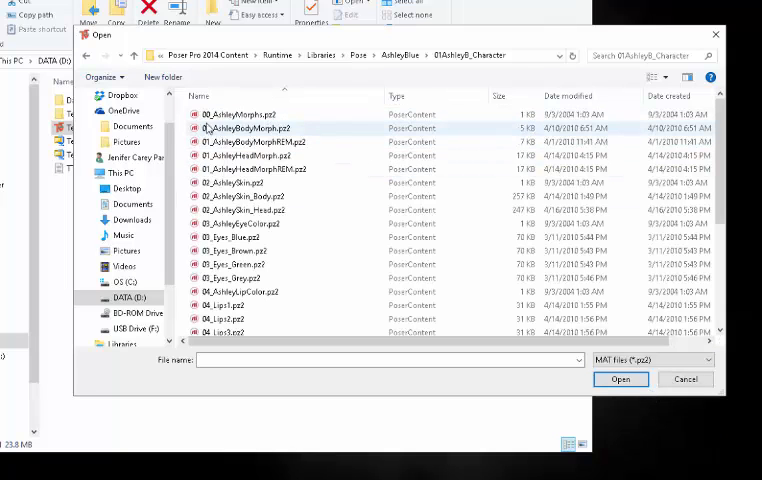
{"action": "left_click", "coordinate": [254, 169]}
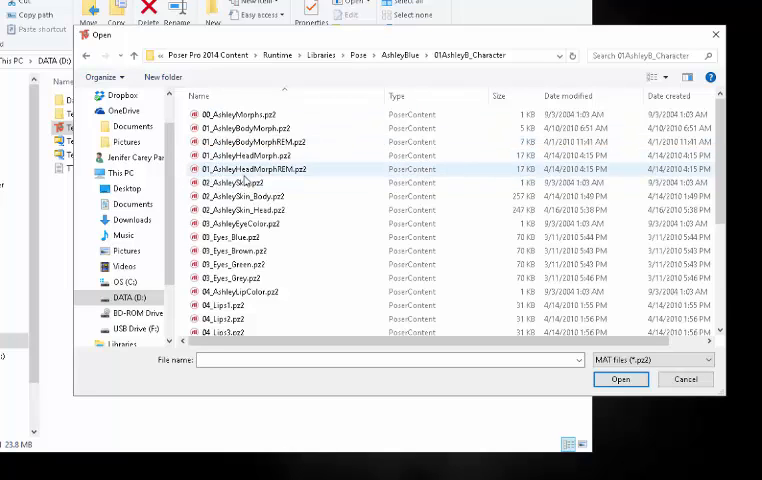
{"action": "mouse_move", "coordinate": [240, 196]}
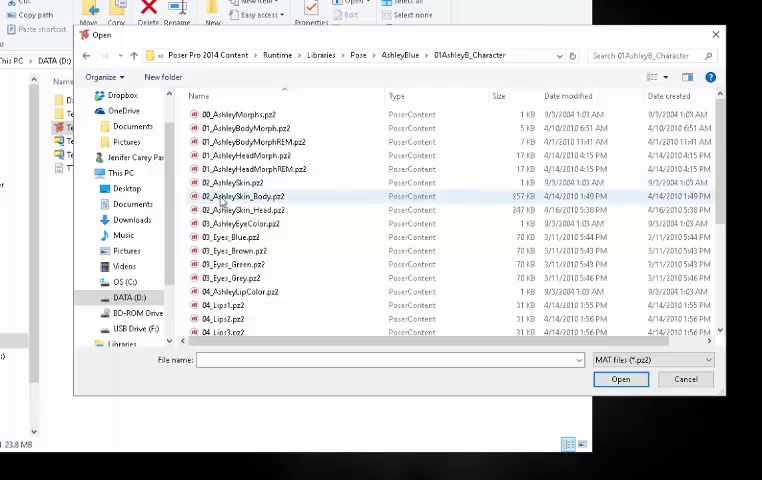
{"action": "left_click", "coordinate": [242, 196]}
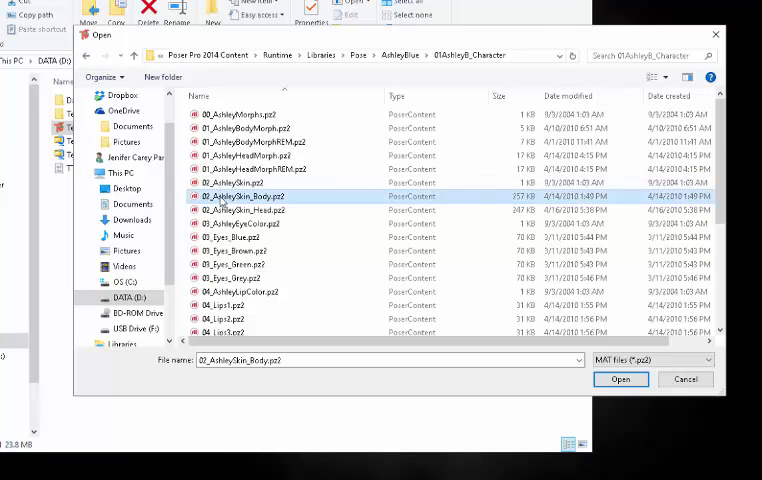
{"action": "left_click", "coordinate": [236, 182]}
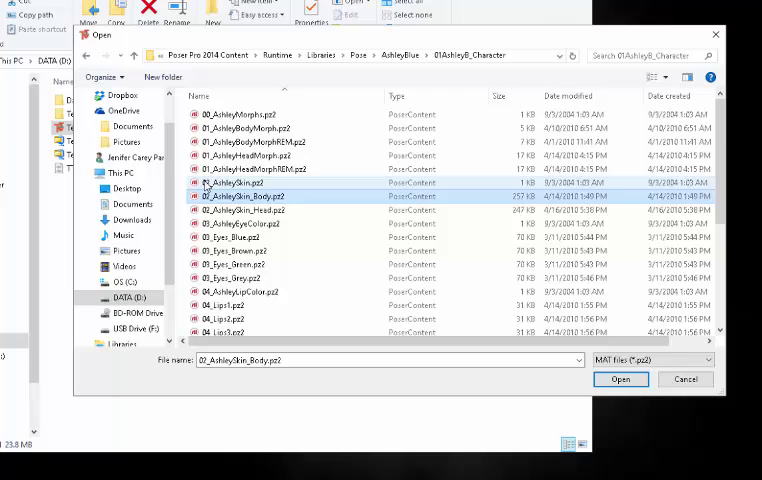
{"action": "left_click", "coordinate": [240, 183]}
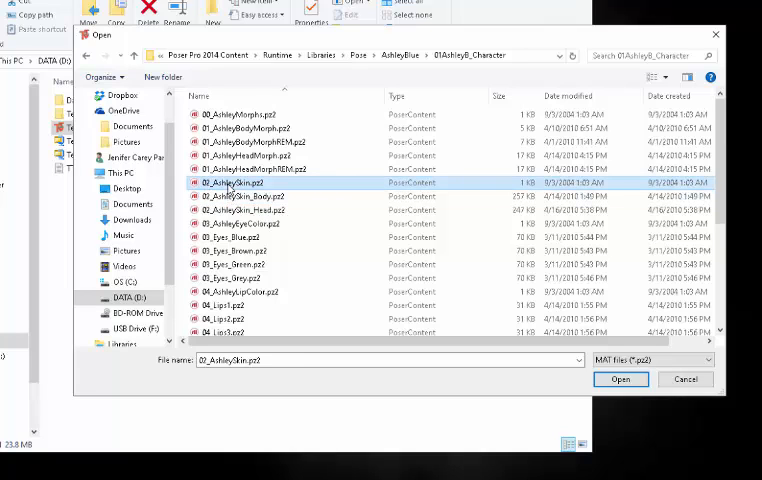
{"action": "mouse_move", "coordinate": [235, 184]}
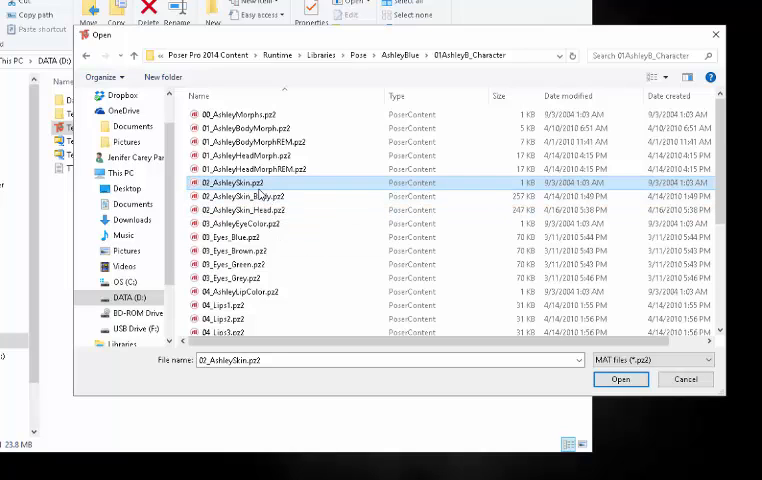
{"action": "left_click", "coordinate": [243, 196]}
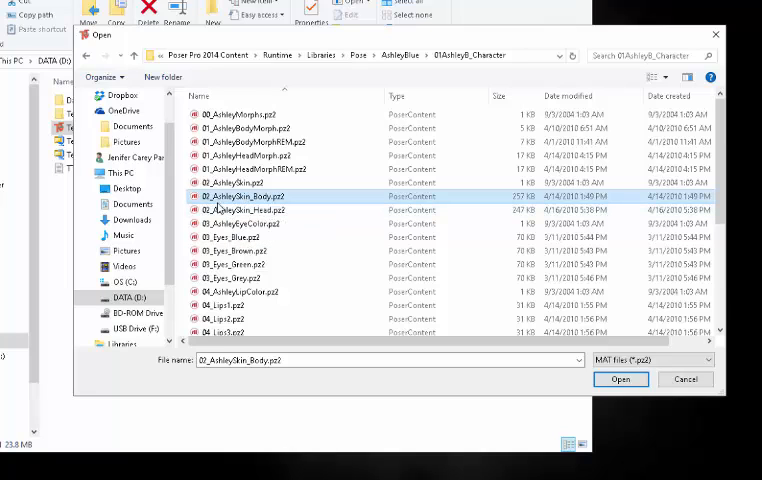
{"action": "mouse_move", "coordinate": [538, 348]}
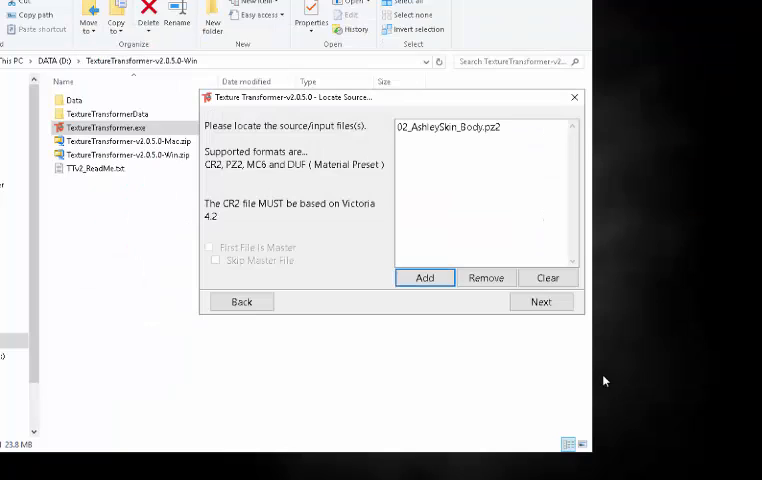
Add 04_Lips2, 04_Lips3, 03_Eyes_Brown and 03_Eyes_Green, and tick First File Is Master
{"action": "left_click", "coordinate": [424, 277]}
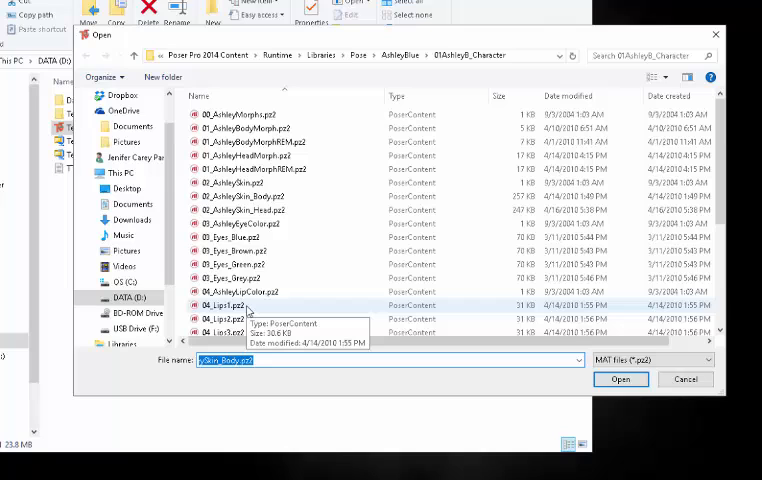
{"action": "left_click", "coordinate": [230, 305]}
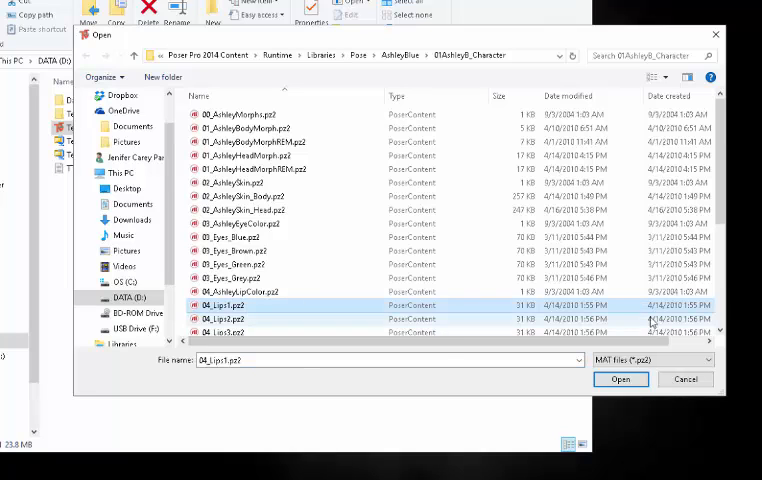
{"action": "mouse_move", "coordinate": [259, 318]}
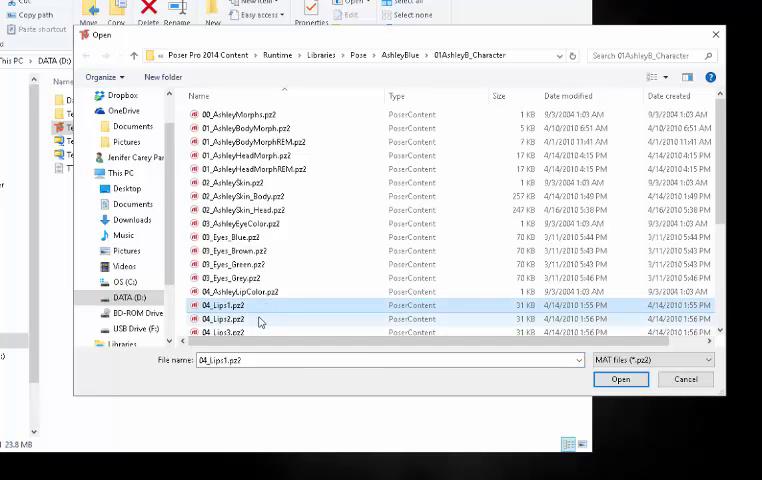
{"action": "left_click", "coordinate": [224, 314]}
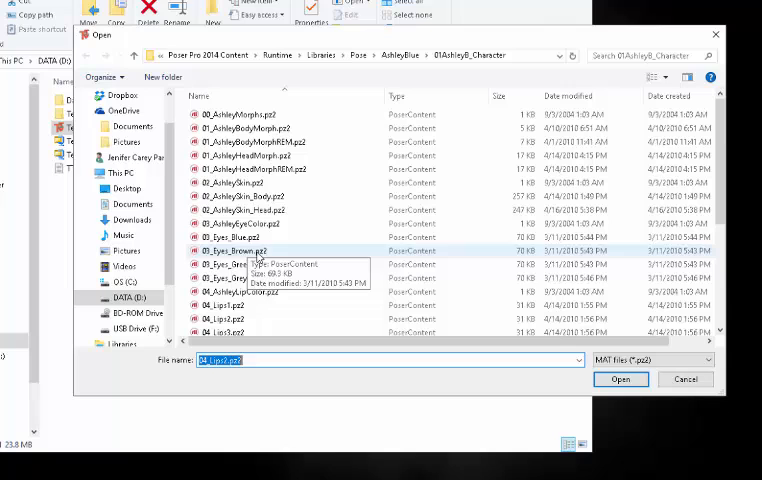
{"action": "left_click", "coordinate": [235, 264]}
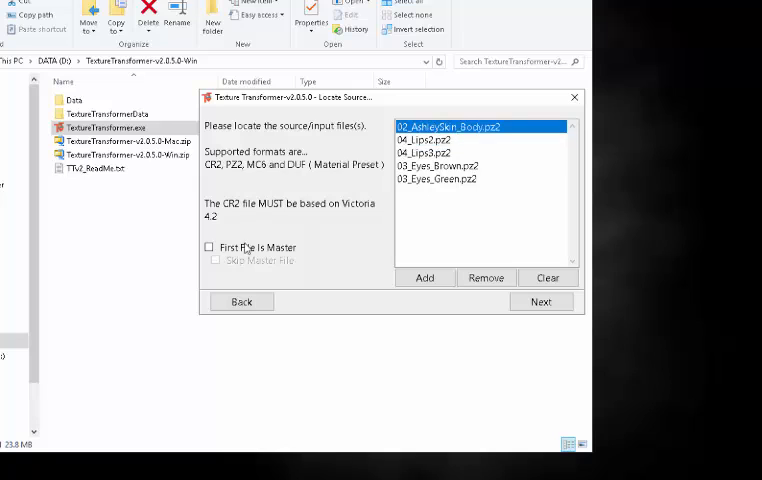
{"action": "left_click", "coordinate": [209, 247]}
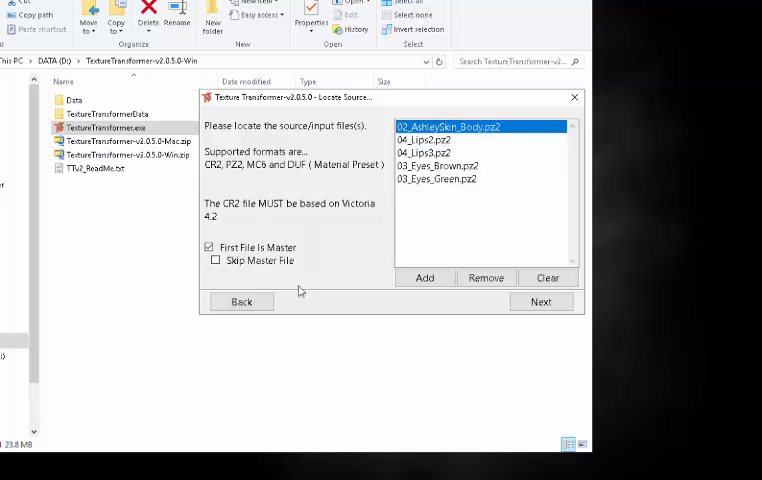
{"action": "mouse_move", "coordinate": [255, 234]}
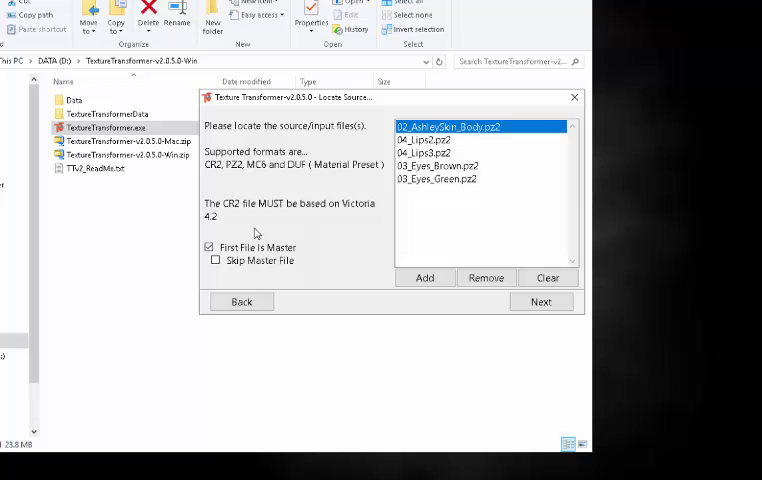
{"action": "mouse_move", "coordinate": [437, 160]}
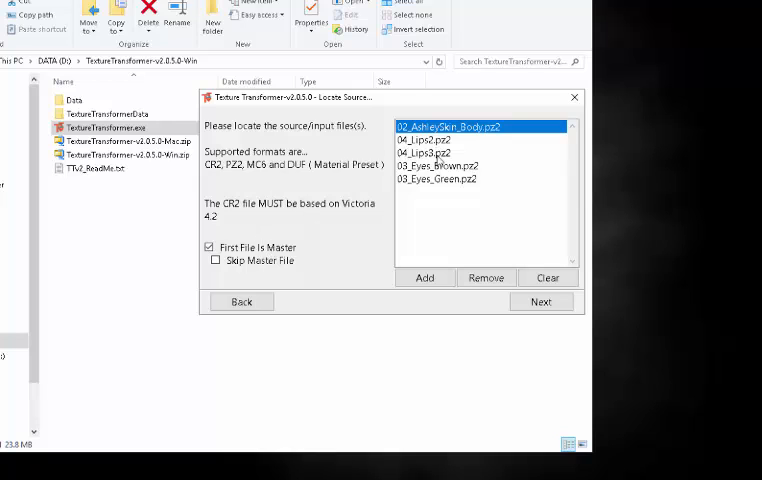
{"action": "mouse_move", "coordinate": [448, 186]}
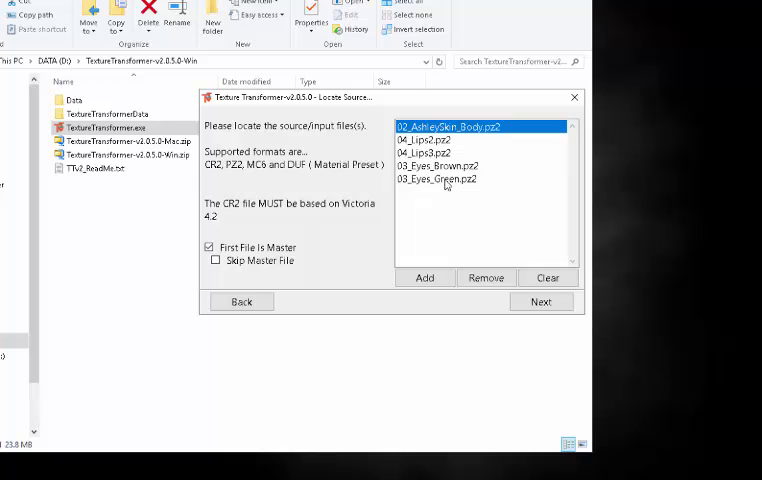
{"action": "mouse_move", "coordinate": [475, 126]}
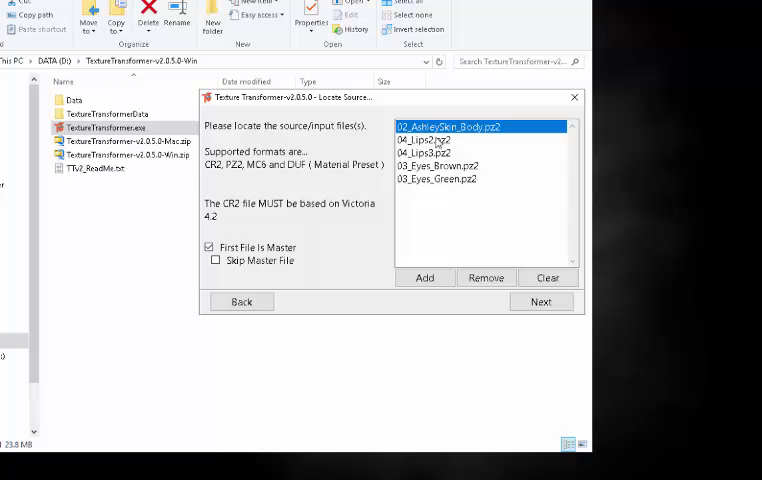
{"action": "mouse_move", "coordinate": [283, 274]}
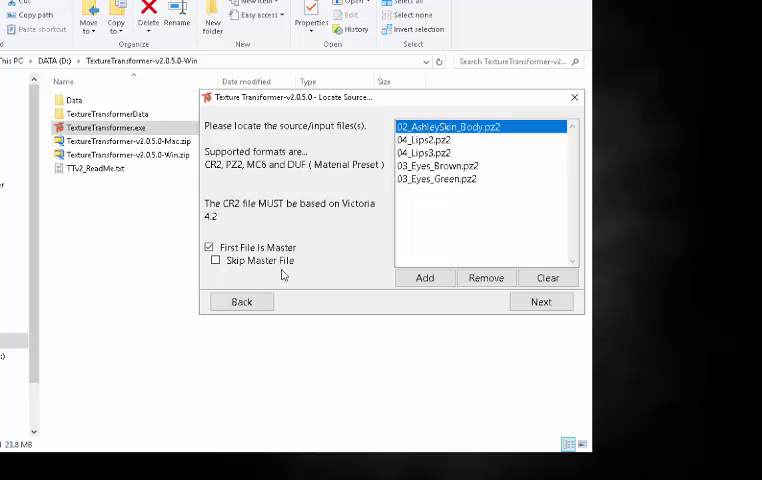
Leave Skip Master File unticked and advance to the output-folder step
{"action": "left_click", "coordinate": [215, 260]}
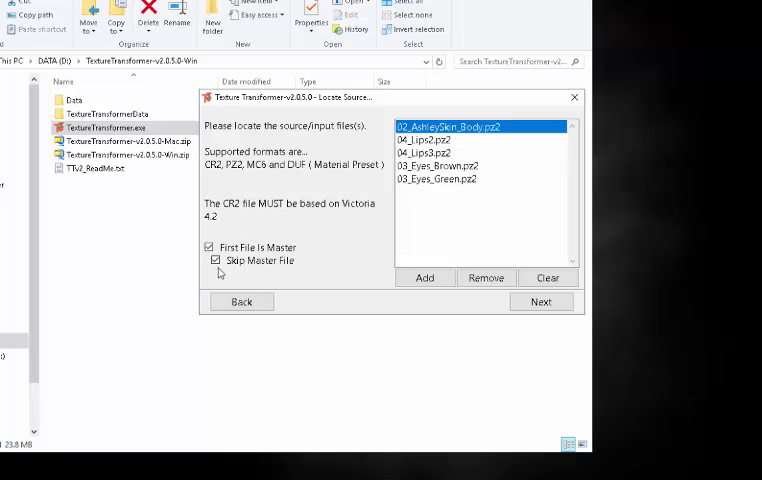
{"action": "left_click", "coordinate": [215, 260]}
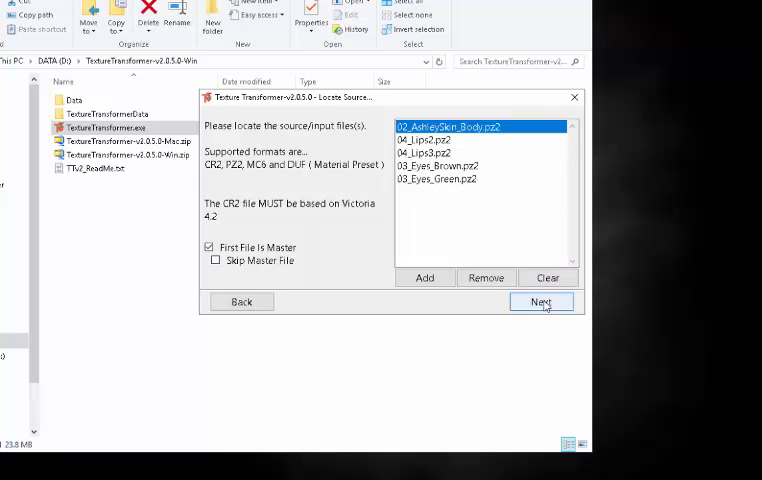
{"action": "left_click", "coordinate": [541, 301]}
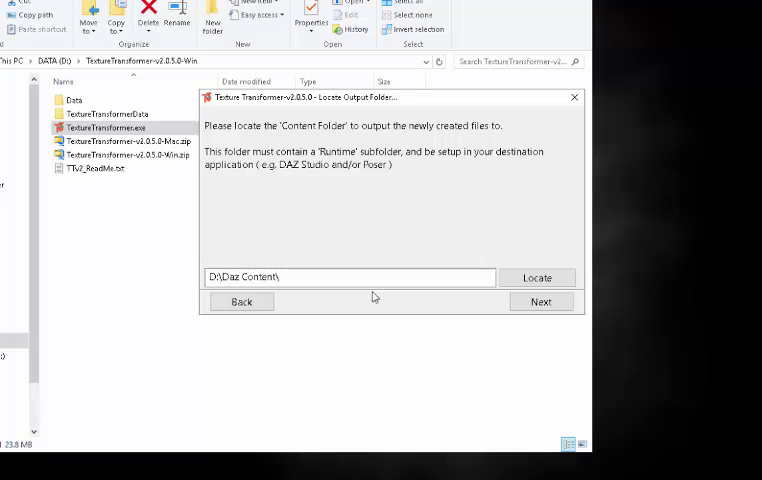
Keep D:\Daz Content as the output folder after browsing People > Dawn, and continue
{"action": "left_click", "coordinate": [537, 277]}
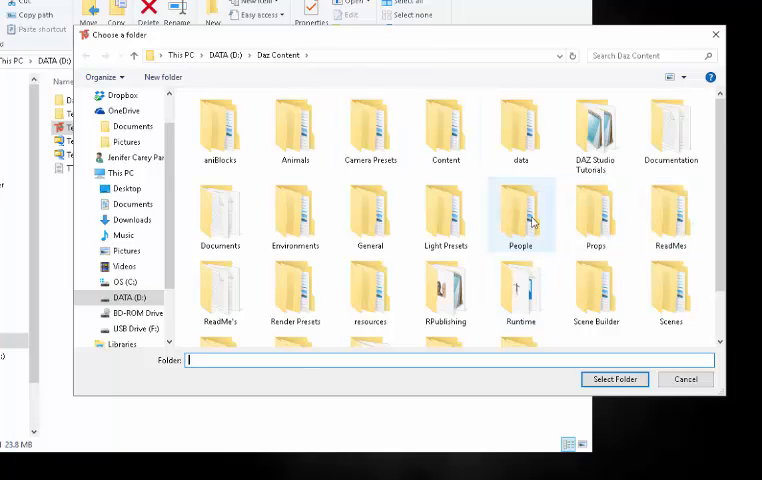
{"action": "double_click", "coordinate": [520, 210]}
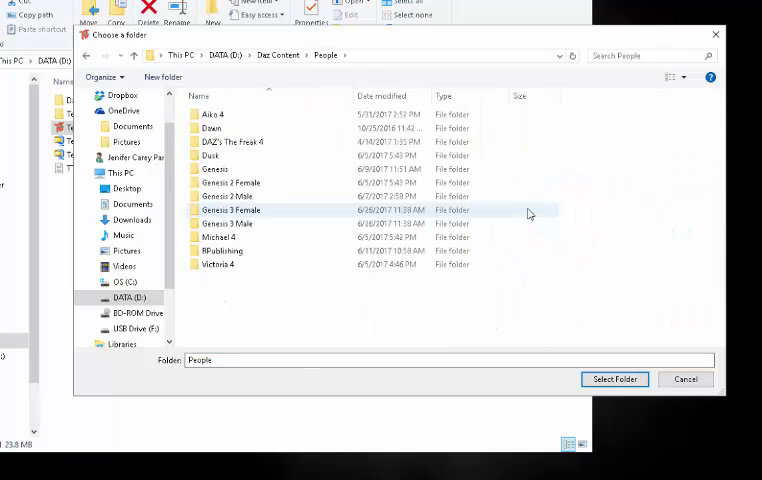
{"action": "left_click", "coordinate": [212, 128]}
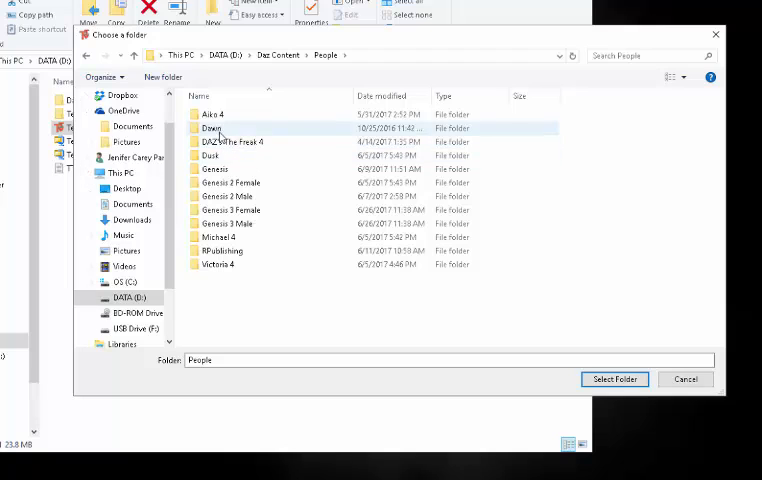
{"action": "double_click", "coordinate": [212, 128]}
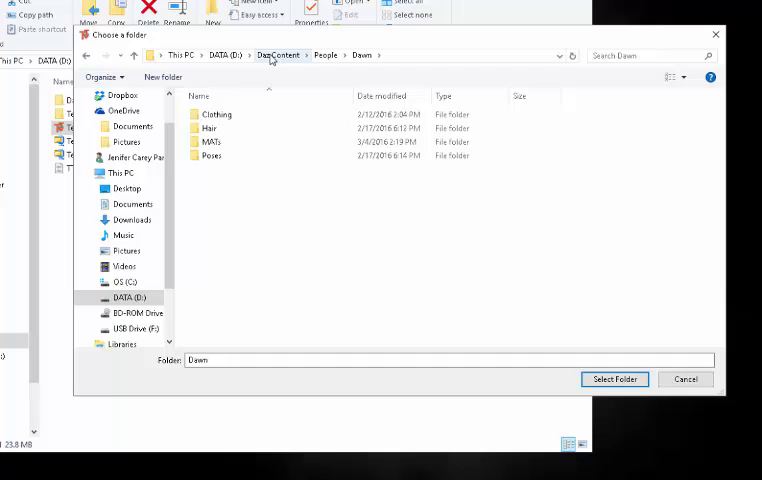
{"action": "left_click", "coordinate": [278, 55]}
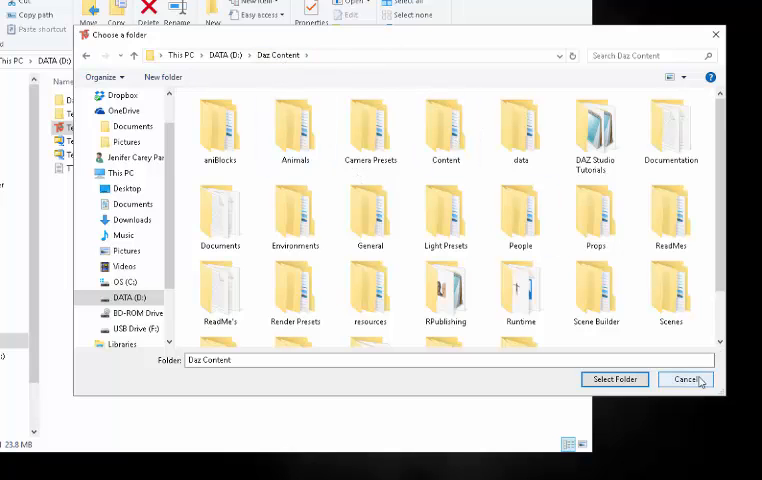
{"action": "left_click", "coordinate": [614, 378]}
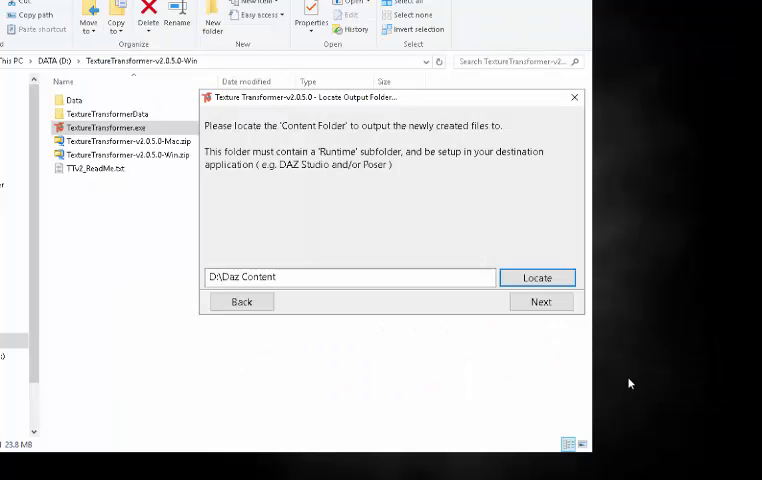
{"action": "left_click", "coordinate": [540, 301]}
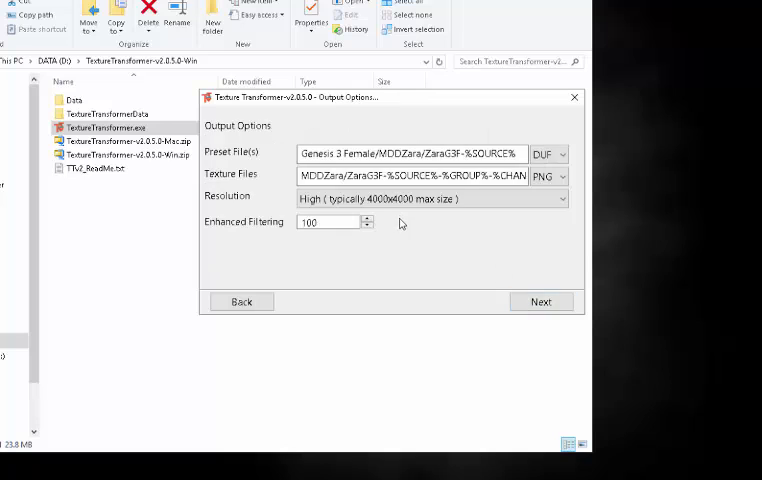
Change the preset path to /Dawn/AshleyBlue/AshleyBlue_Dawn-%SOURCE%, reuse it for textures, and continue
{"action": "double_click", "coordinate": [365, 153]}
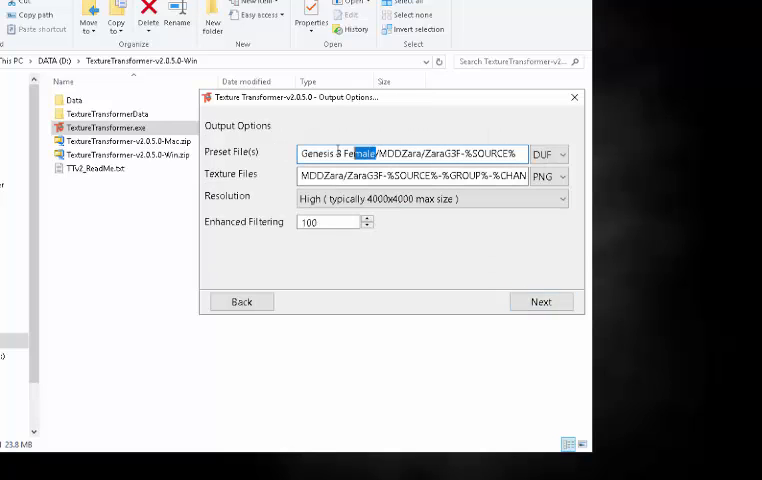
{"action": "type", "text": "Dawn/ZaraG3F-%SOURCE%"}
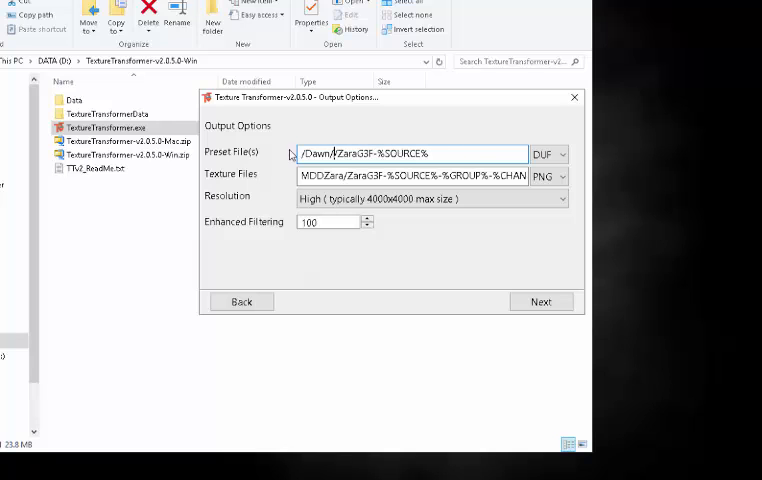
{"action": "type", "text": "Ash/"}
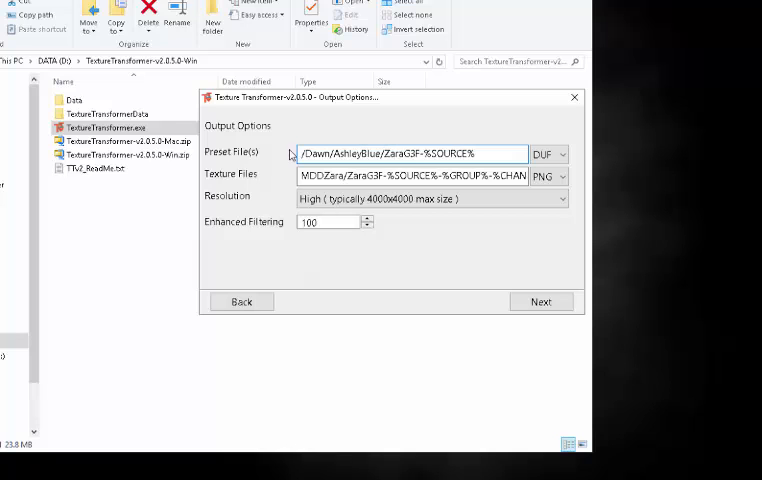
{"action": "double_click", "coordinate": [388, 153]}
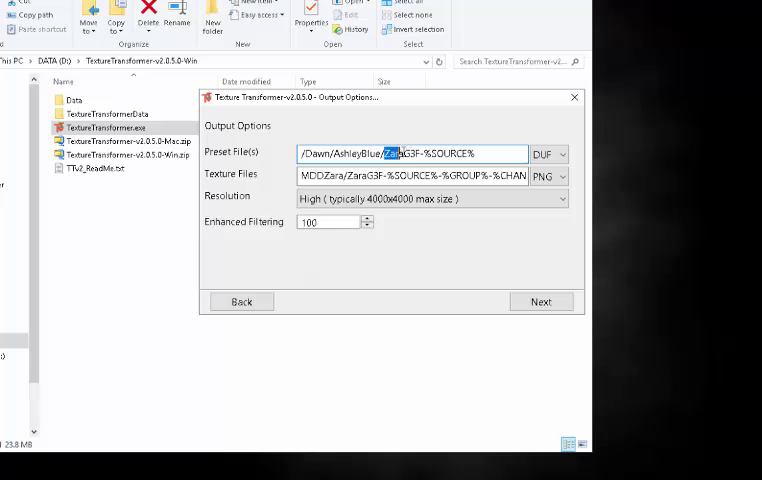
{"action": "double_click", "coordinate": [400, 153]}
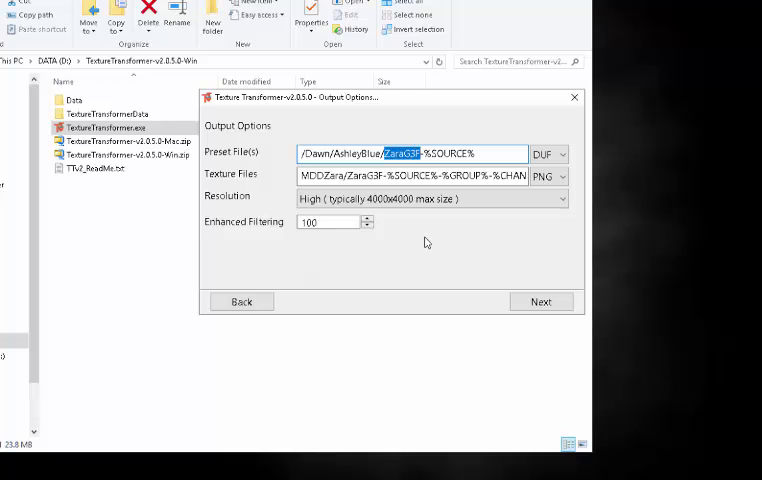
{"action": "type", "text": "AshleyBlue"}
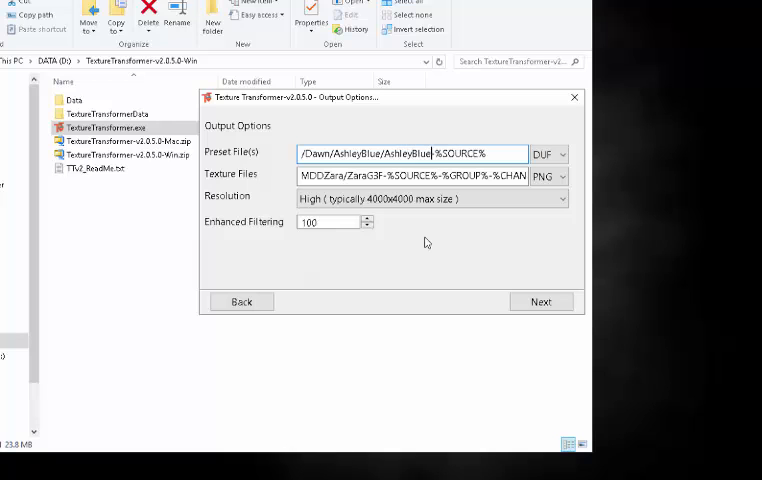
{"action": "type", "text": "_Dawn"}
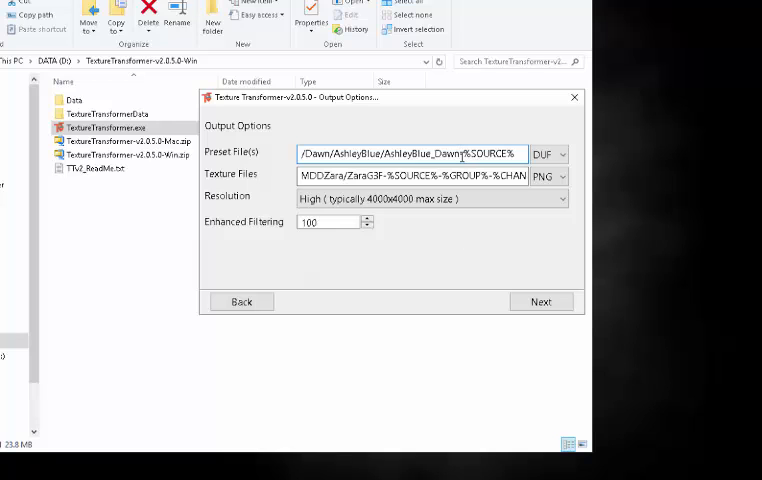
{"action": "double_click", "coordinate": [390, 153]}
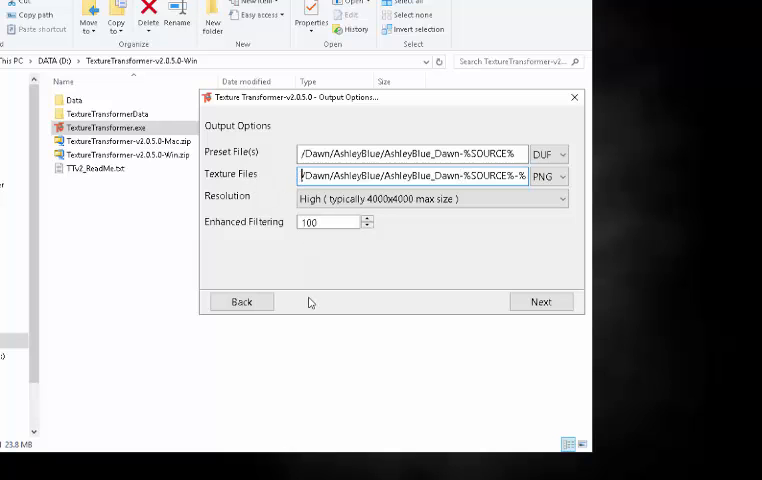
{"action": "mouse_move", "coordinate": [541, 302]}
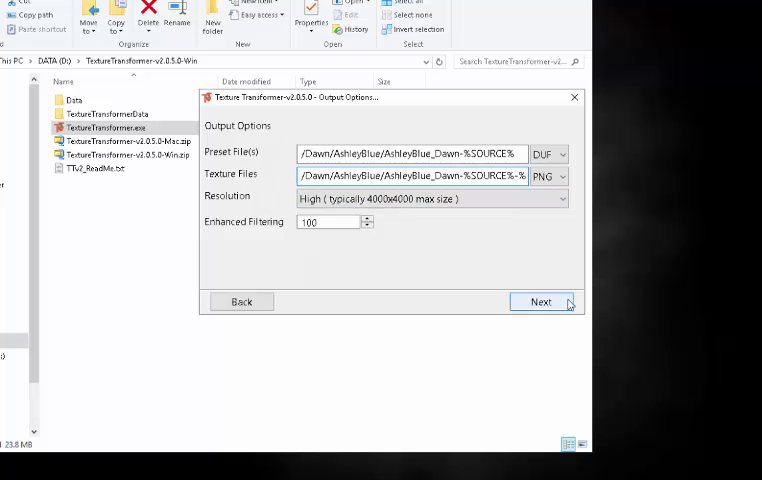
{"action": "left_click", "coordinate": [540, 301]}
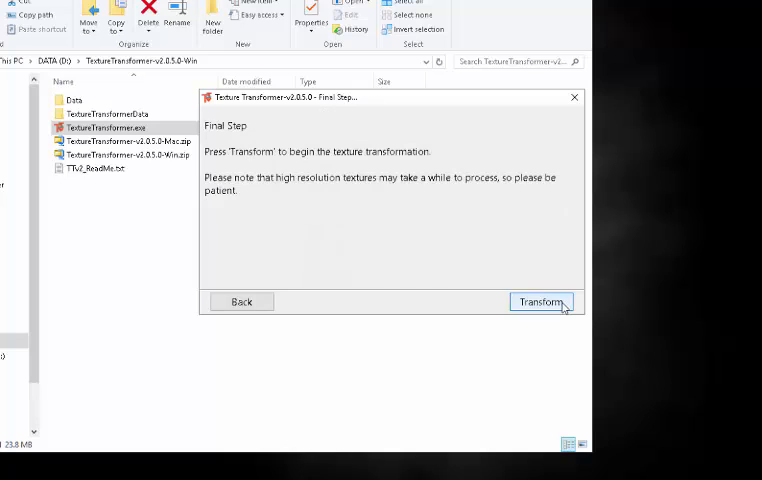
Run the five-file transformation, then close Texture Transformer
{"action": "left_click", "coordinate": [541, 302]}
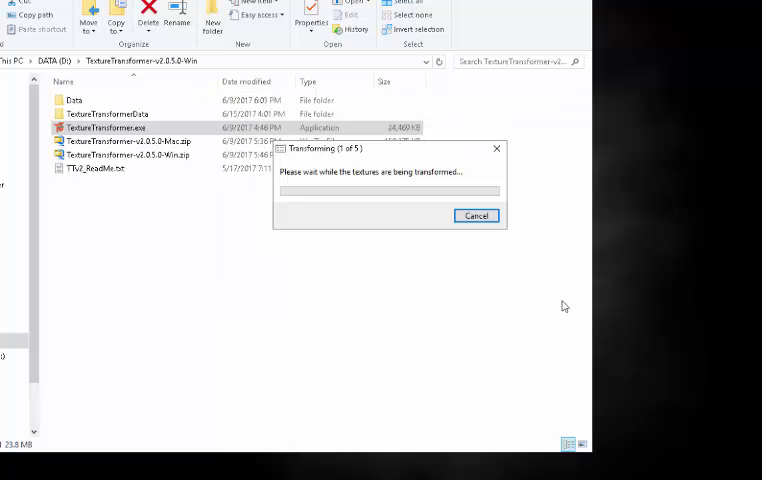
{"action": "mouse_move", "coordinate": [308, 224]}
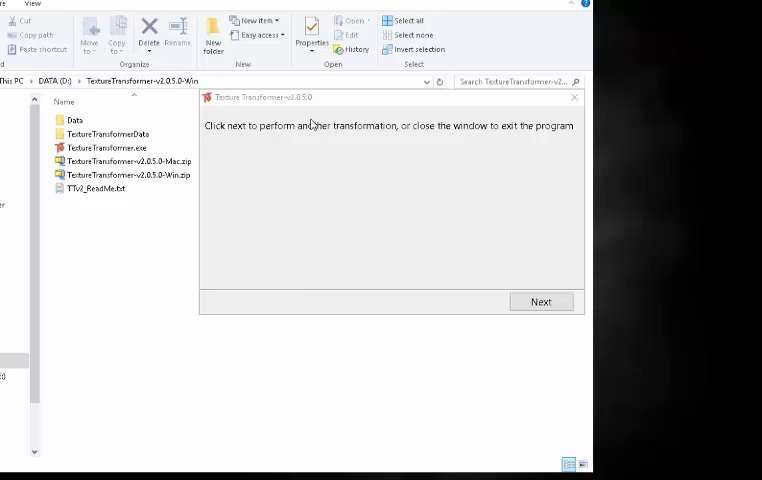
{"action": "mouse_move", "coordinate": [381, 124]}
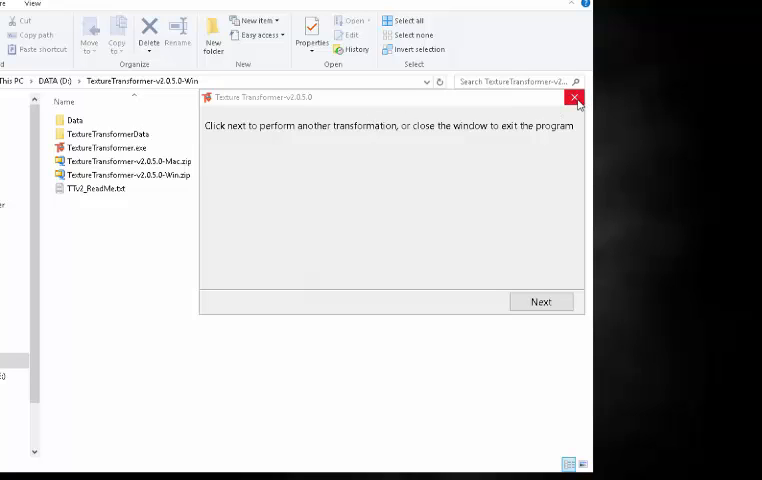
{"action": "left_click", "coordinate": [575, 97]}
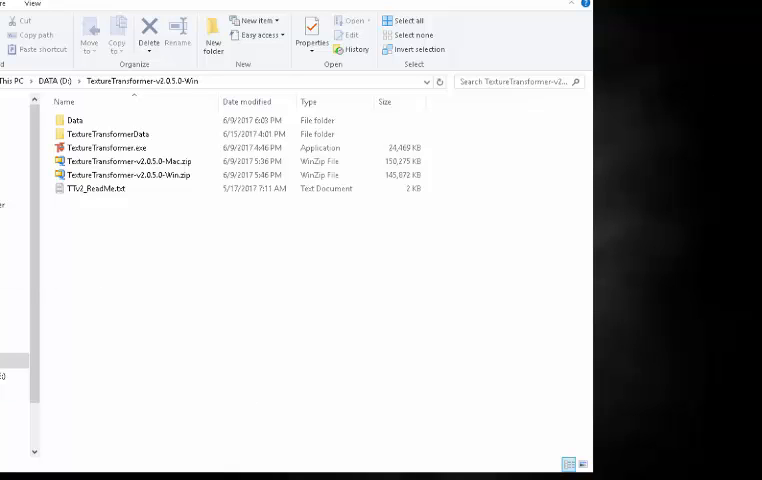
Load the Dawn figure from the Content Library into the DAZ Studio scene
{"action": "double_click", "coordinate": [102, 147]}
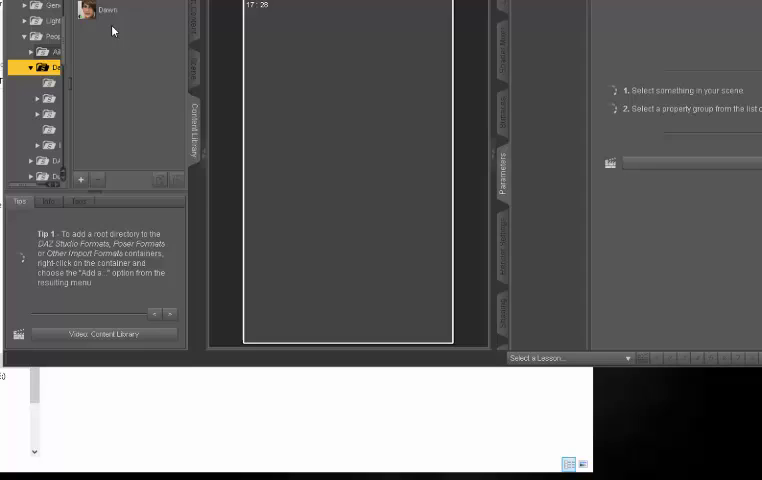
{"action": "left_click", "coordinate": [105, 9]}
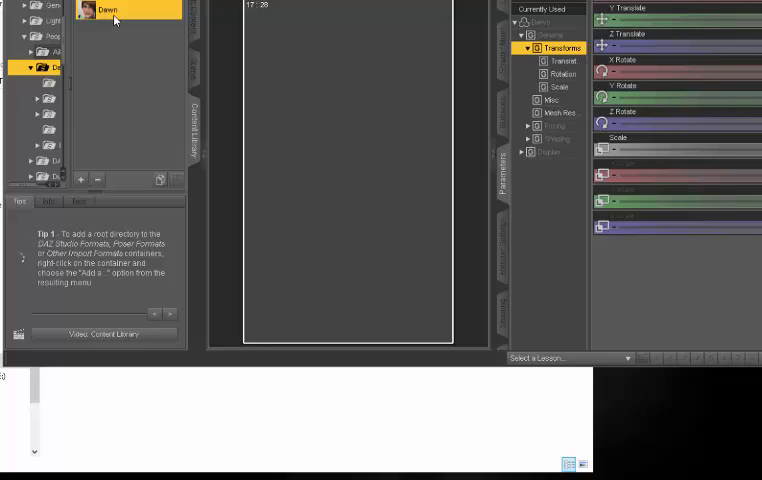
{"action": "double_click", "coordinate": [107, 9]}
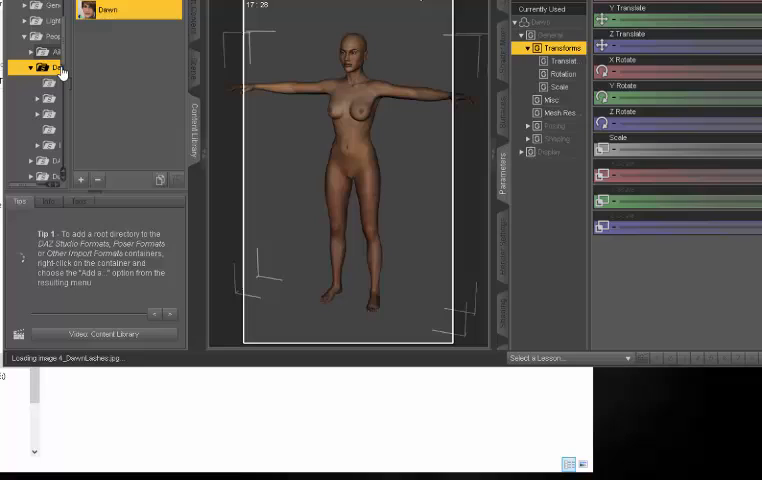
{"action": "mouse_move", "coordinate": [50, 85]}
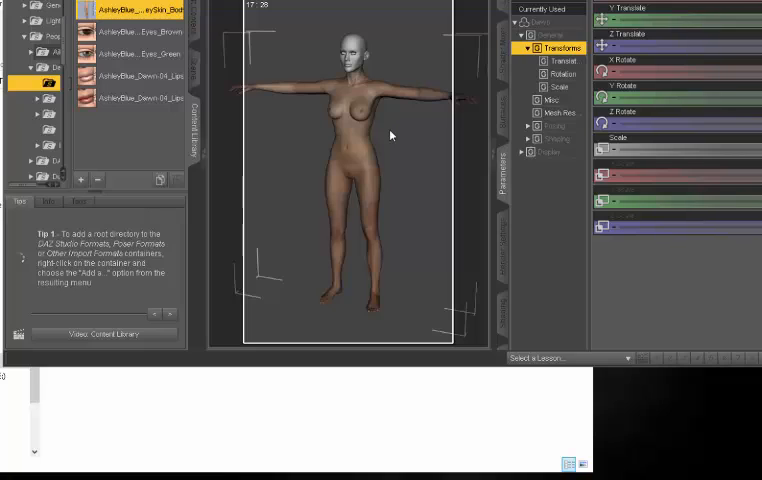
{"action": "mouse_move", "coordinate": [158, 60]}
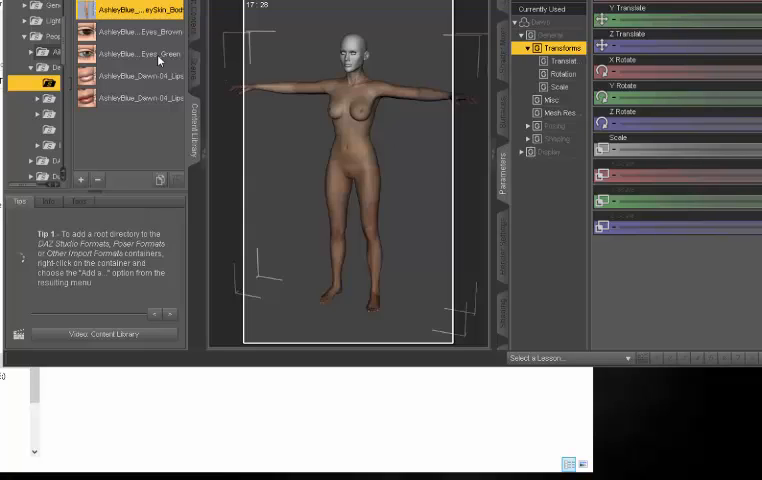
{"action": "mouse_move", "coordinate": [125, 45]}
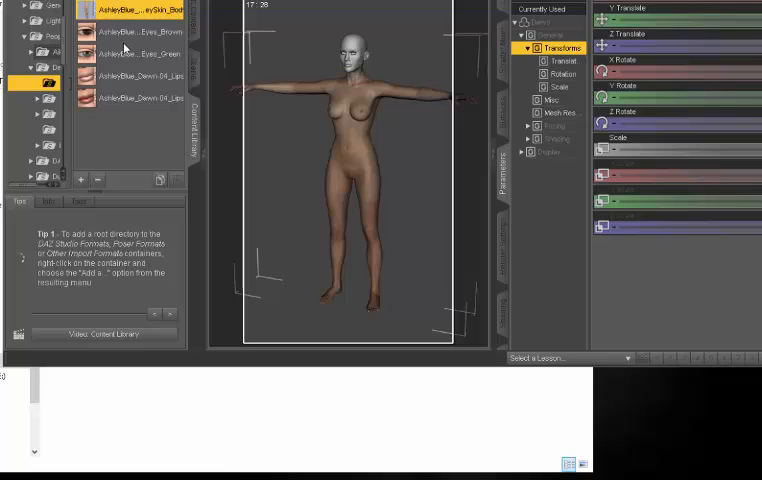
{"action": "mouse_move", "coordinate": [130, 52]}
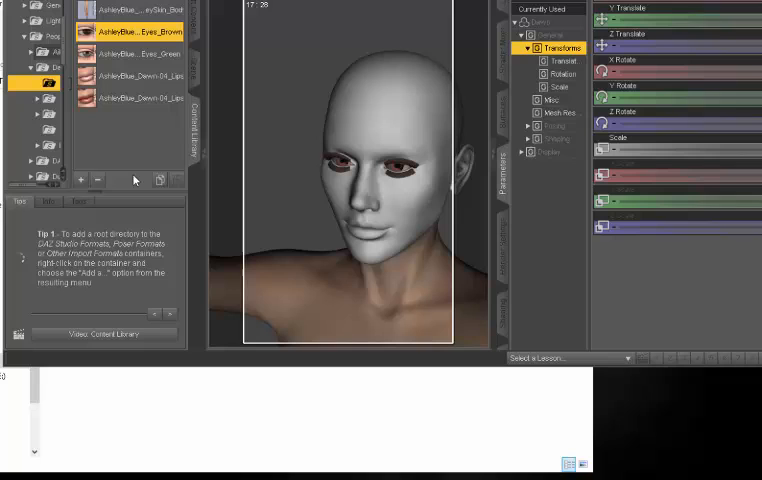
Select the AshleyBlue Eyes_Green preset in the Content Library
{"action": "left_click", "coordinate": [140, 53]}
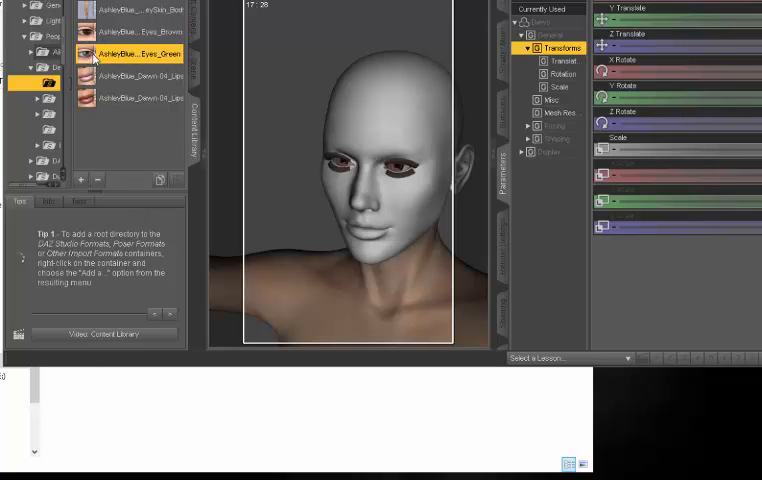